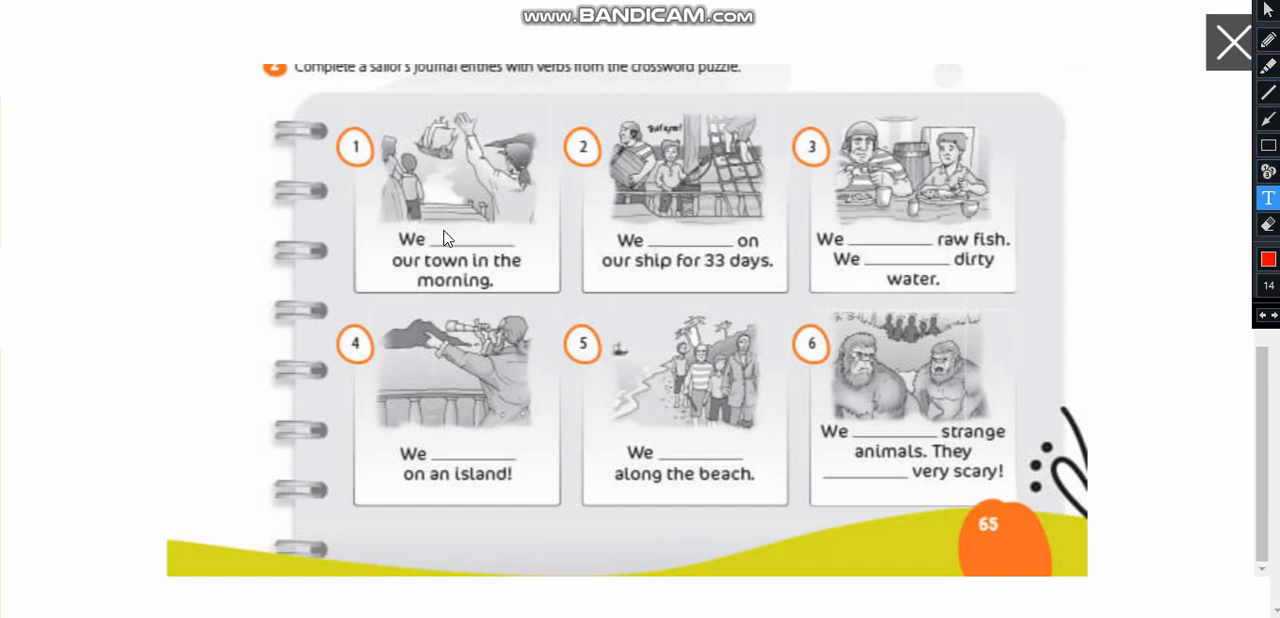
Type red answers 'left' in blank 1 and 'sailed' in blank 2.
{"action": "left_click", "coordinate": [462, 240]}
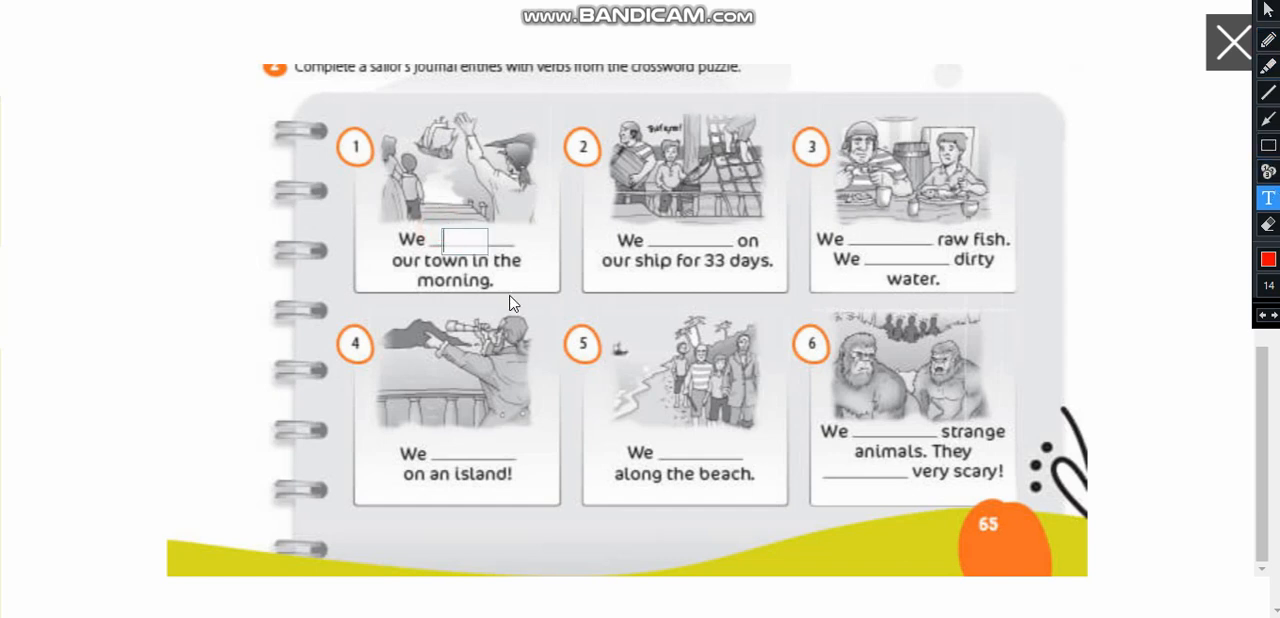
{"action": "type", "text": "left"}
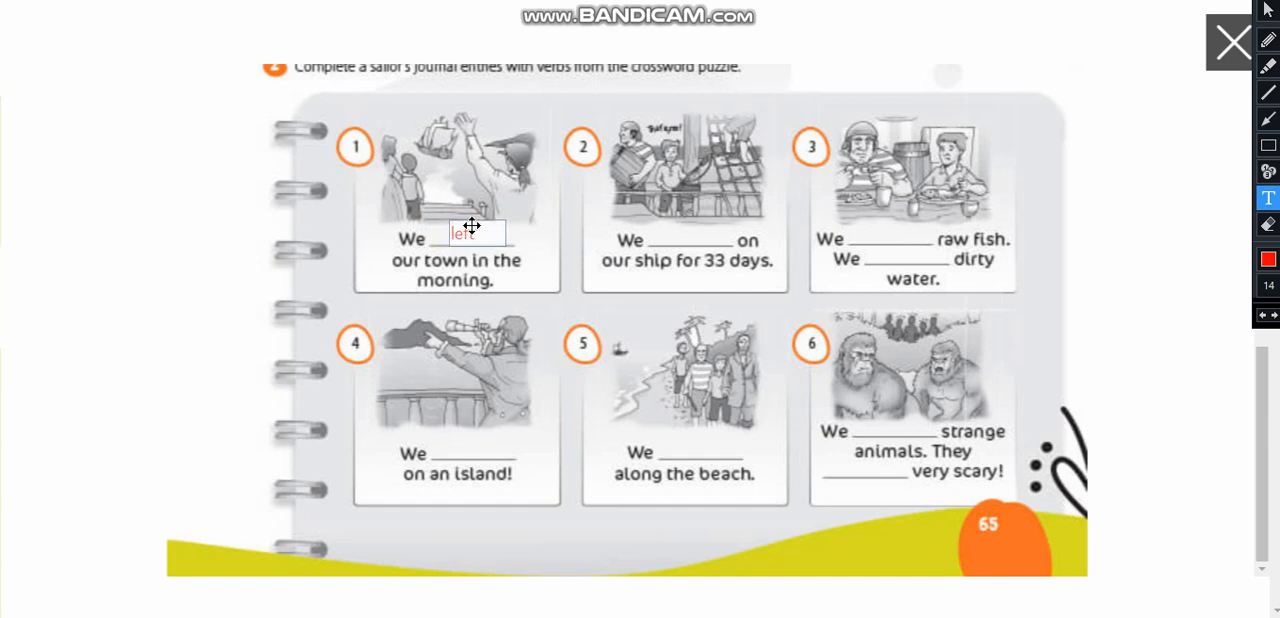
{"action": "left_click", "coordinate": [1267, 259]}
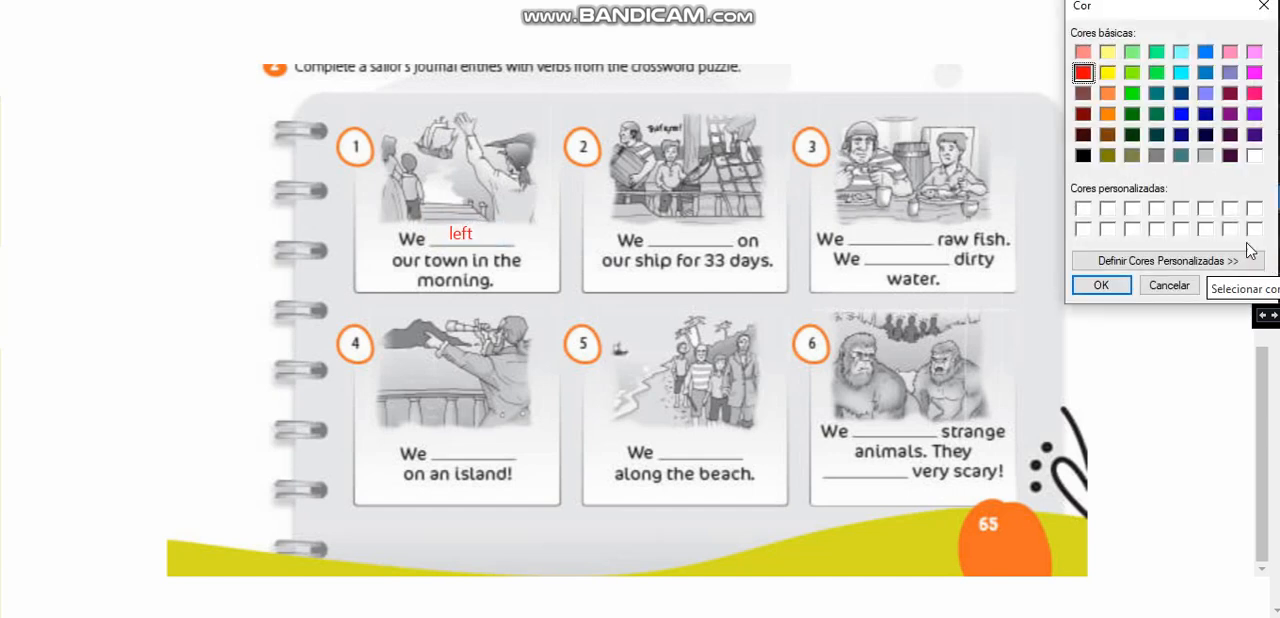
{"action": "left_click", "coordinate": [1100, 285]}
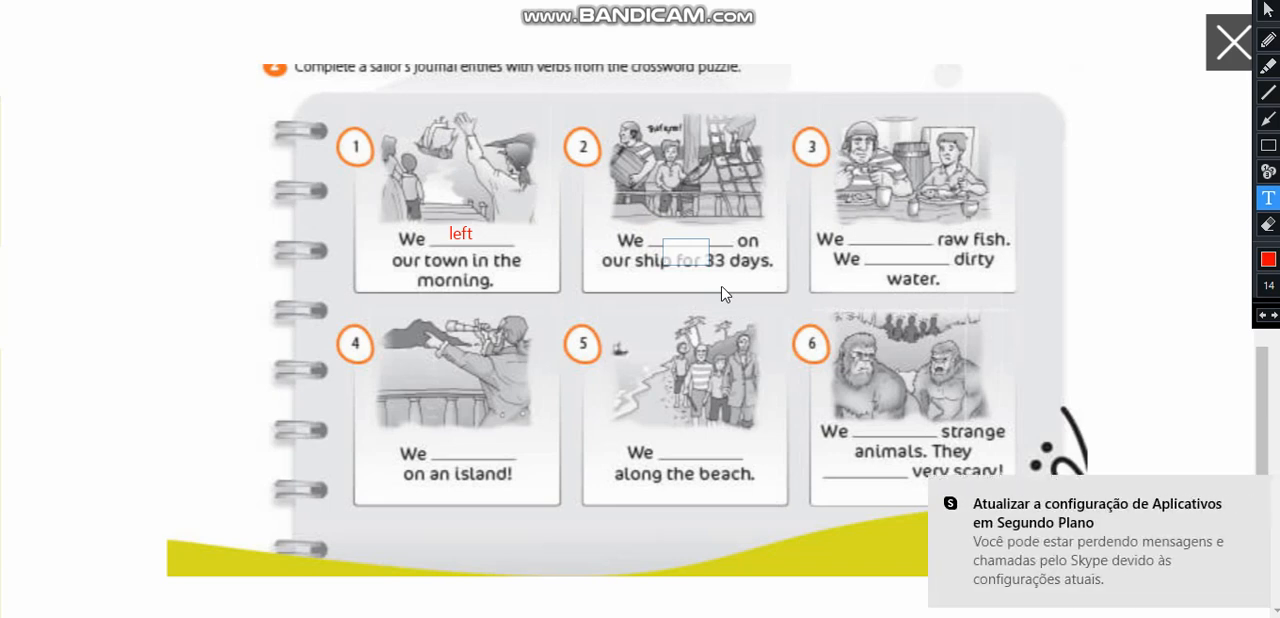
{"action": "type", "text": "sailed"}
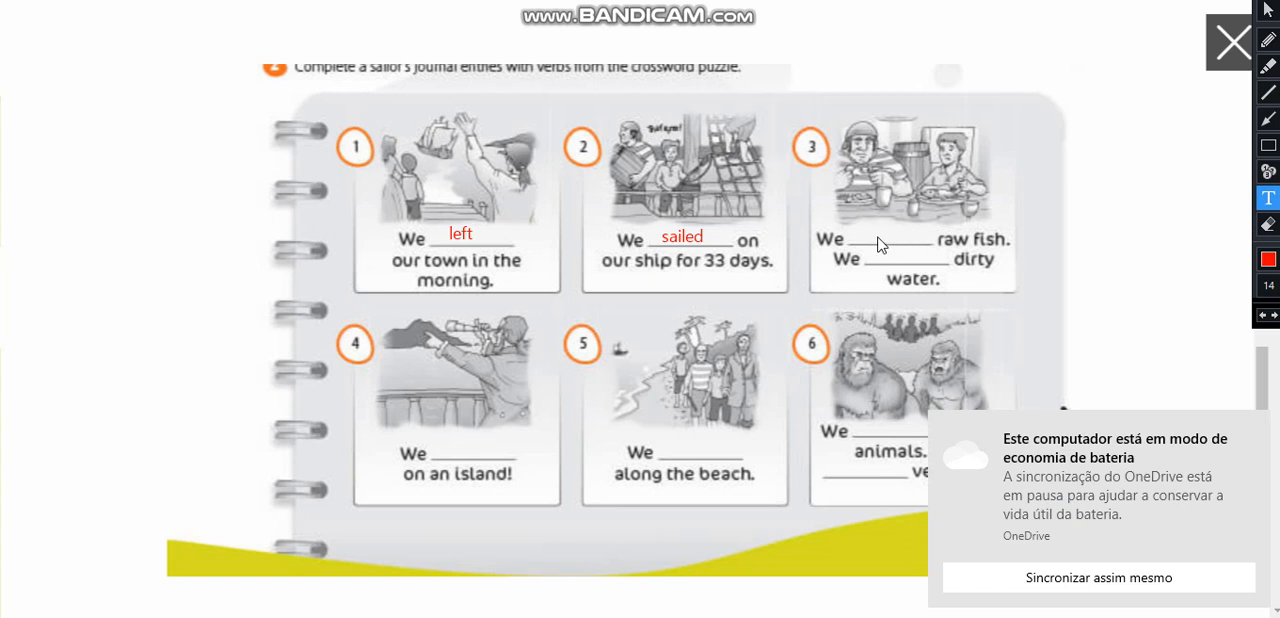
{"action": "mouse_move", "coordinate": [877, 245]}
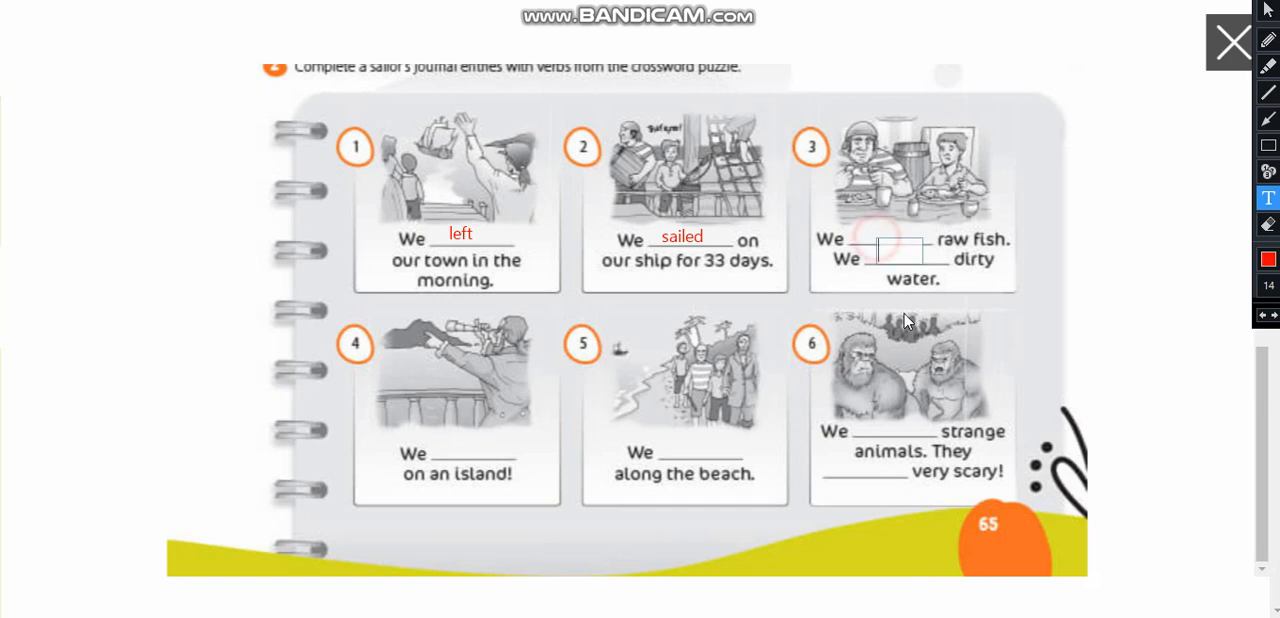
Type 'drank' in item 3 and begin typing 'arrived' in item 4.
{"action": "type", "text": "drank"}
{"action": "type", "text": "ate"}
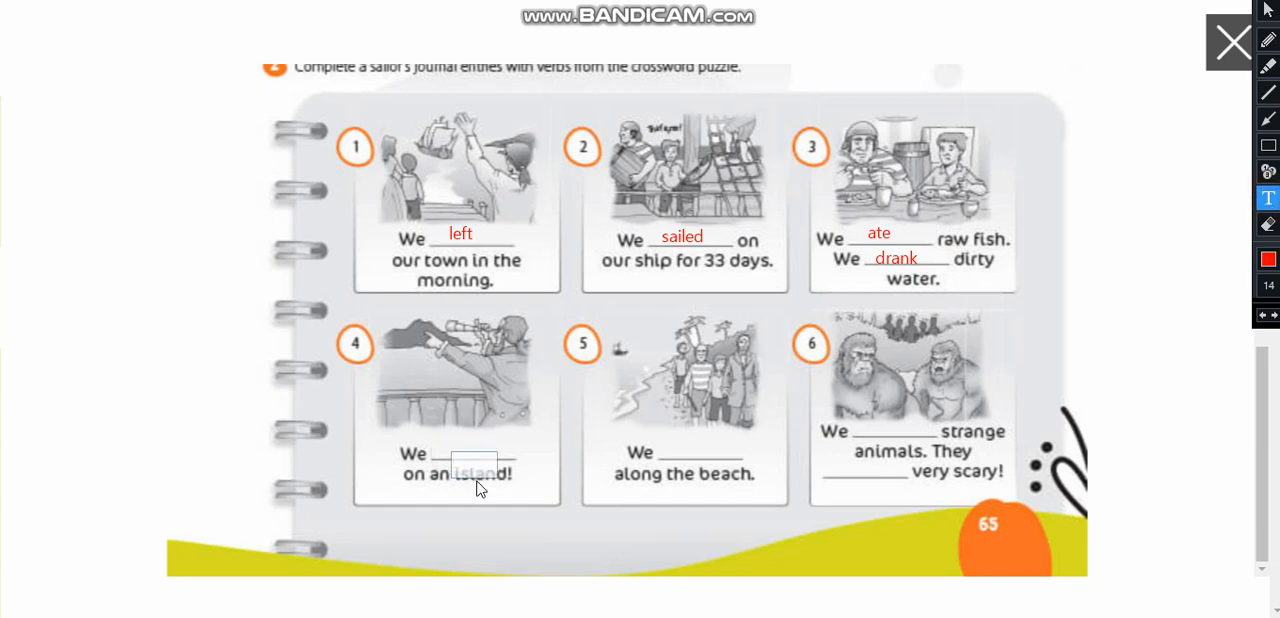
{"action": "type", "text": "arrived"}
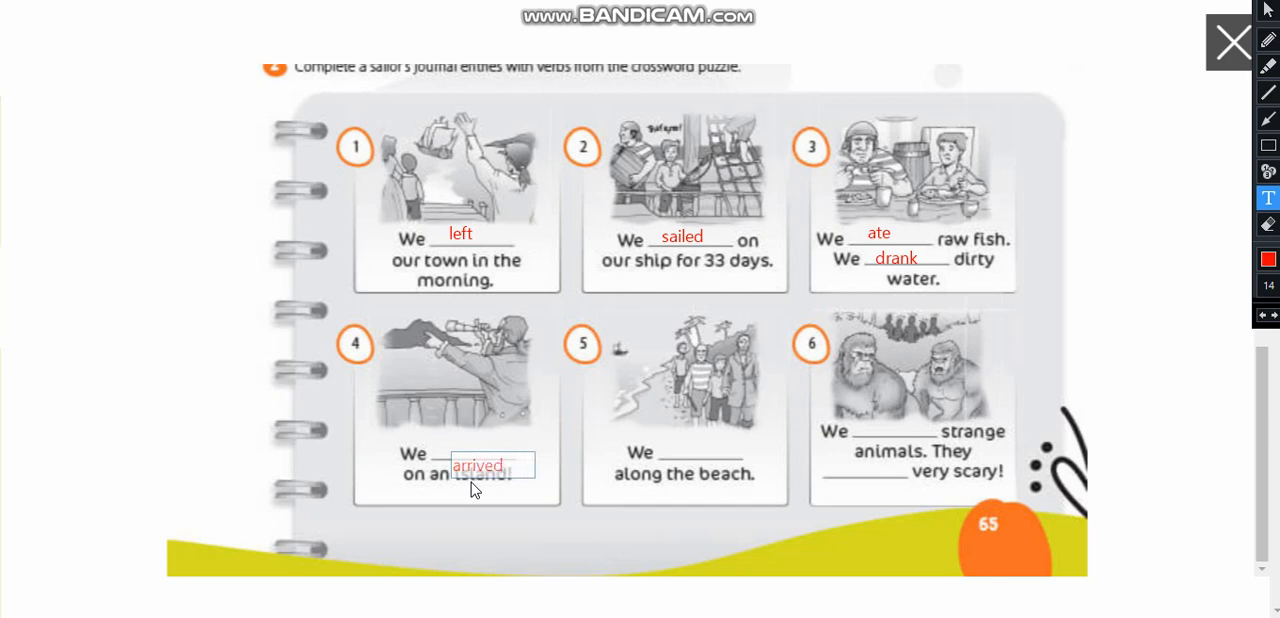
{"action": "mouse_move", "coordinate": [537, 470]}
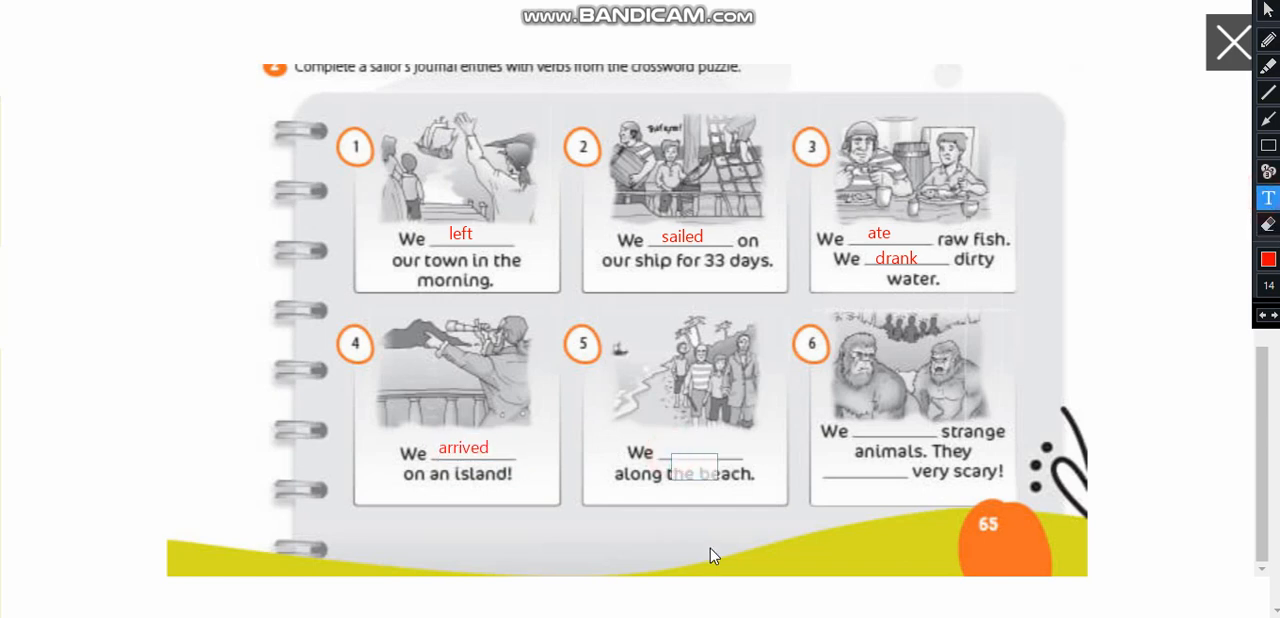
{"action": "mouse_move", "coordinate": [681, 551]}
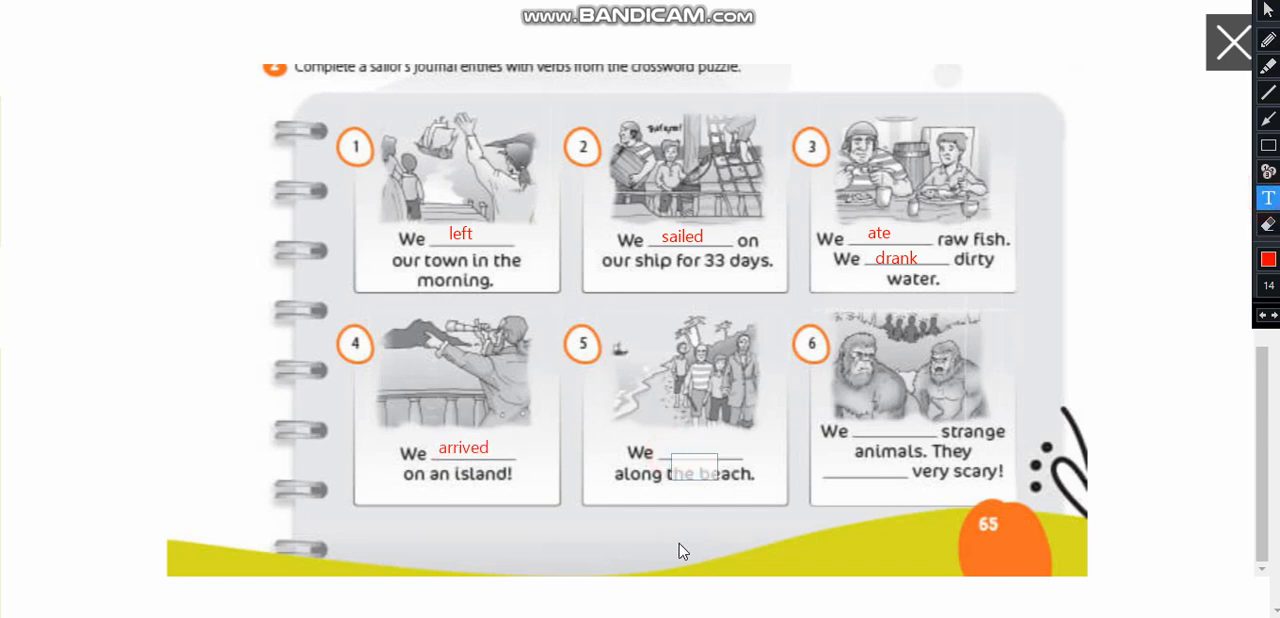
{"action": "mouse_move", "coordinate": [672, 540]}
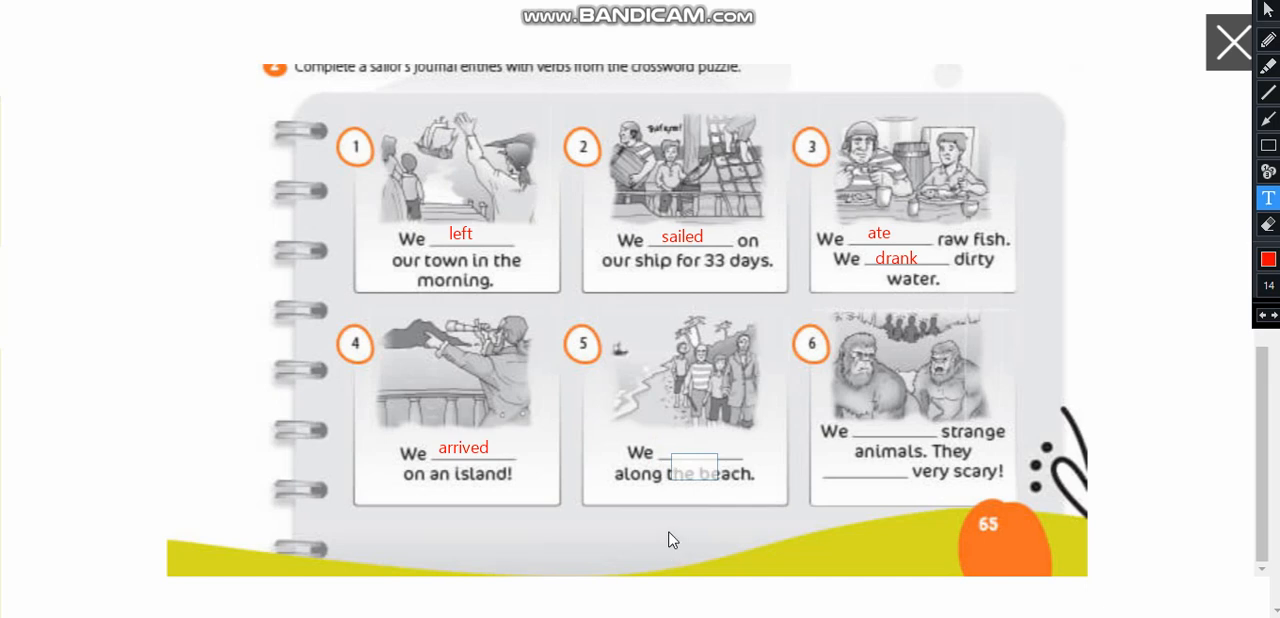
Type 'walked' in item 5, 'saw' in item 6, then 'were'.
{"action": "type", "text": "walked"}
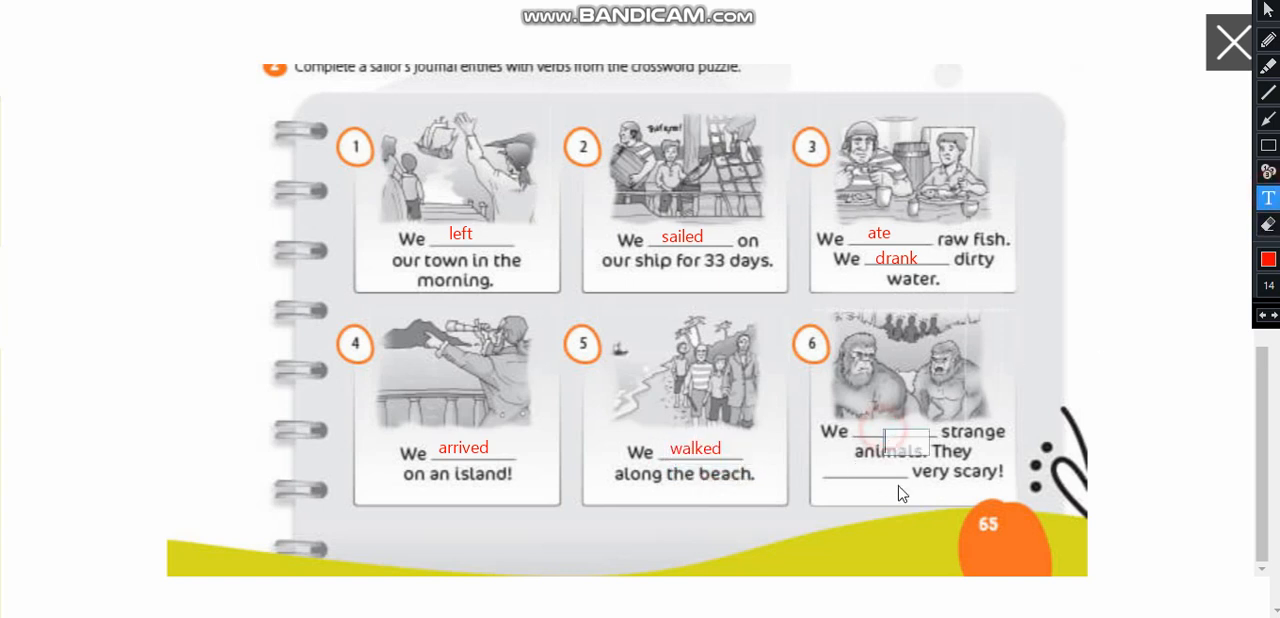
{"action": "type", "text": "sa"}
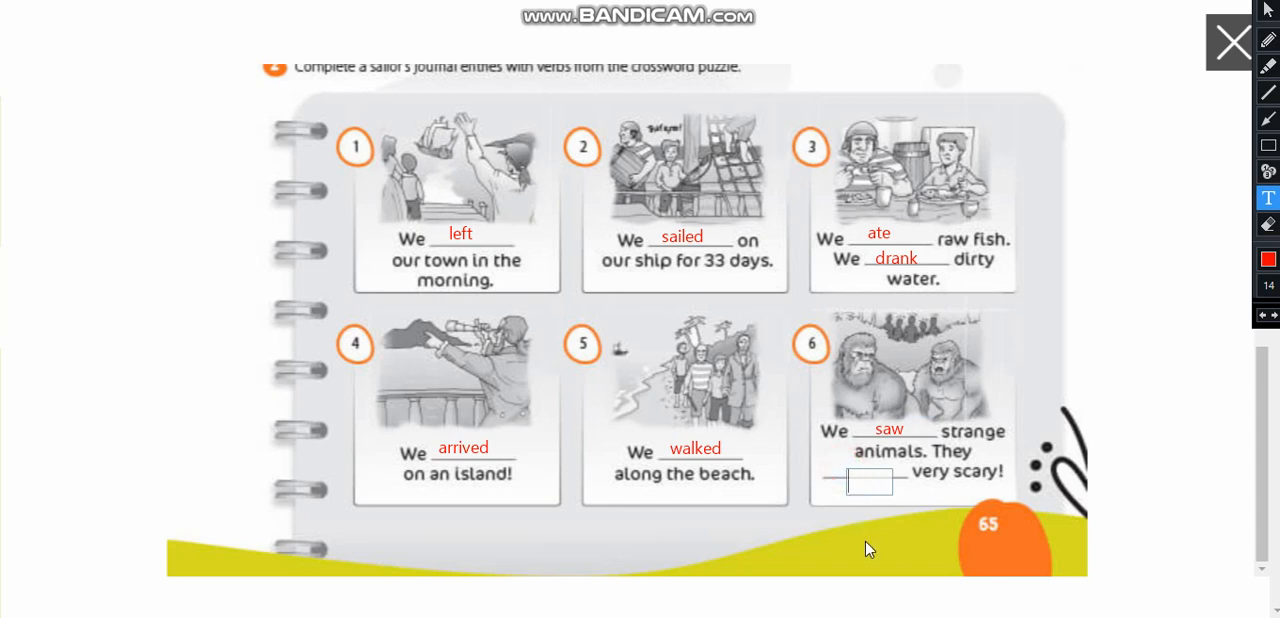
{"action": "type", "text": "were"}
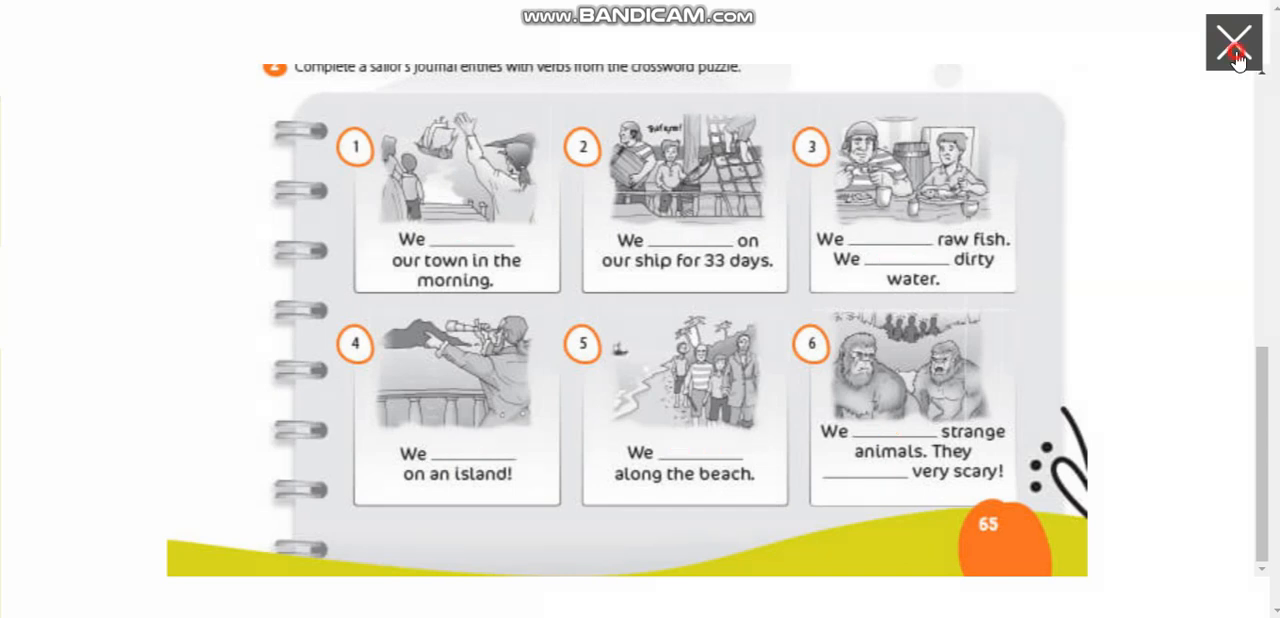
Close the page 65 view and open the 'Have a Go - p. 66' exercises.
{"action": "left_click", "coordinate": [1233, 40]}
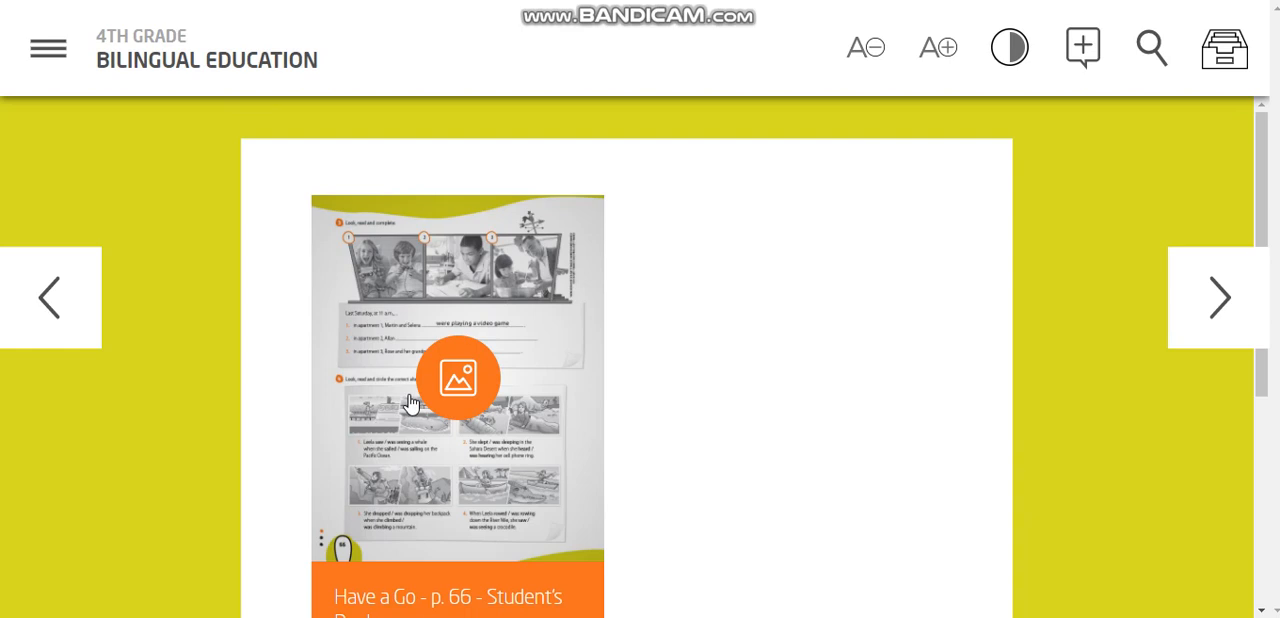
{"action": "left_click", "coordinate": [458, 377]}
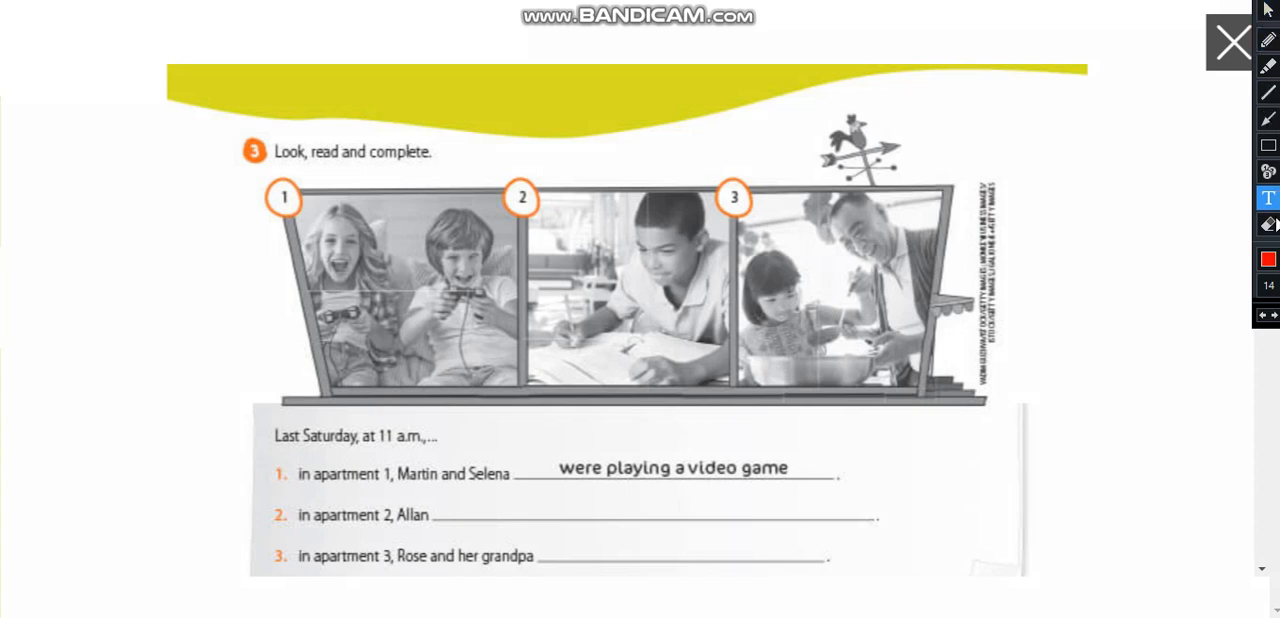
{"action": "mouse_move", "coordinate": [453, 518]}
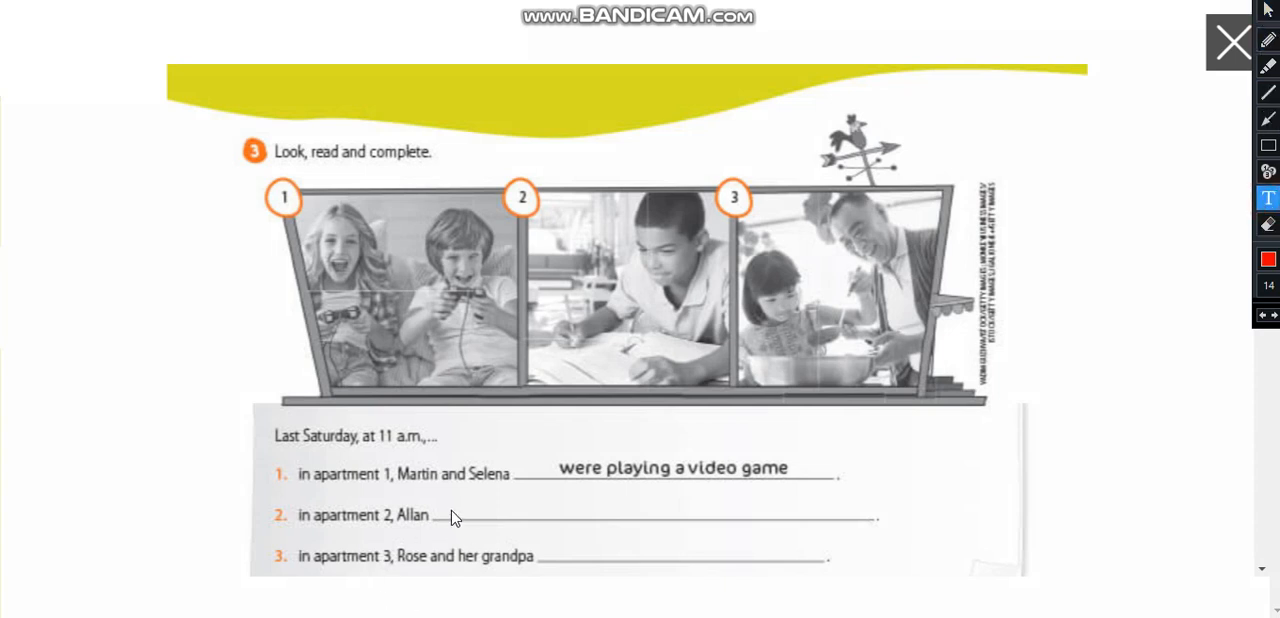
Write Allan's answer 'was doing his homework. / was writing.' on its answer line.
{"action": "left_click", "coordinate": [473, 523]}
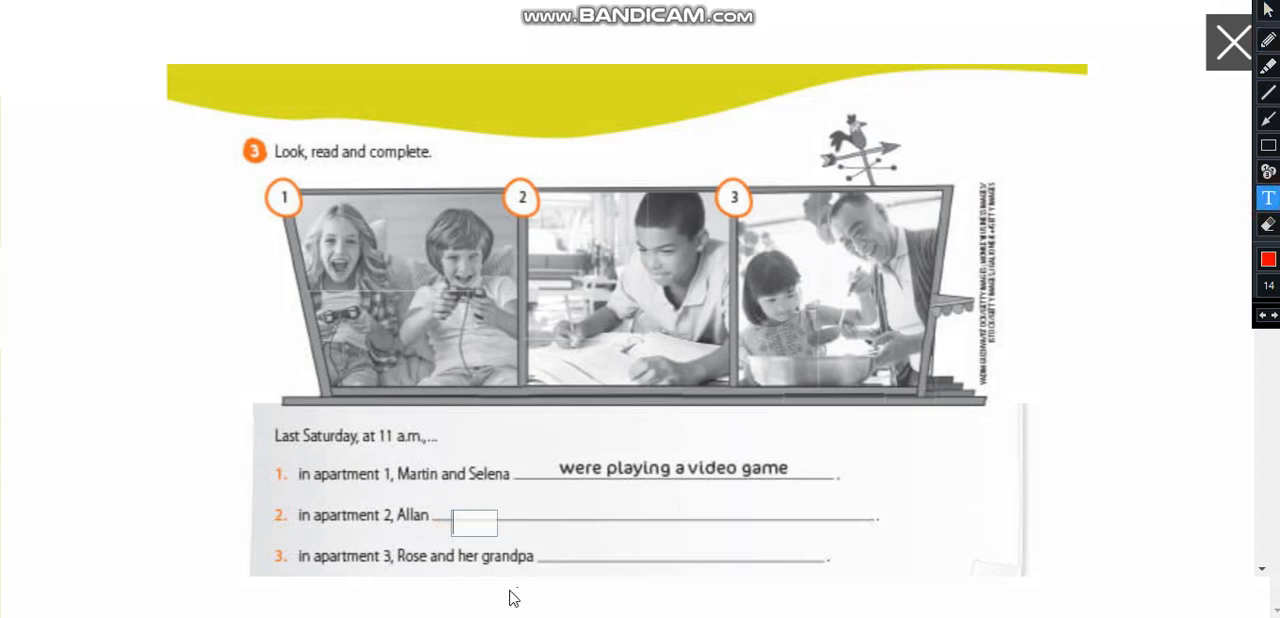
{"action": "mouse_move", "coordinate": [528, 592]}
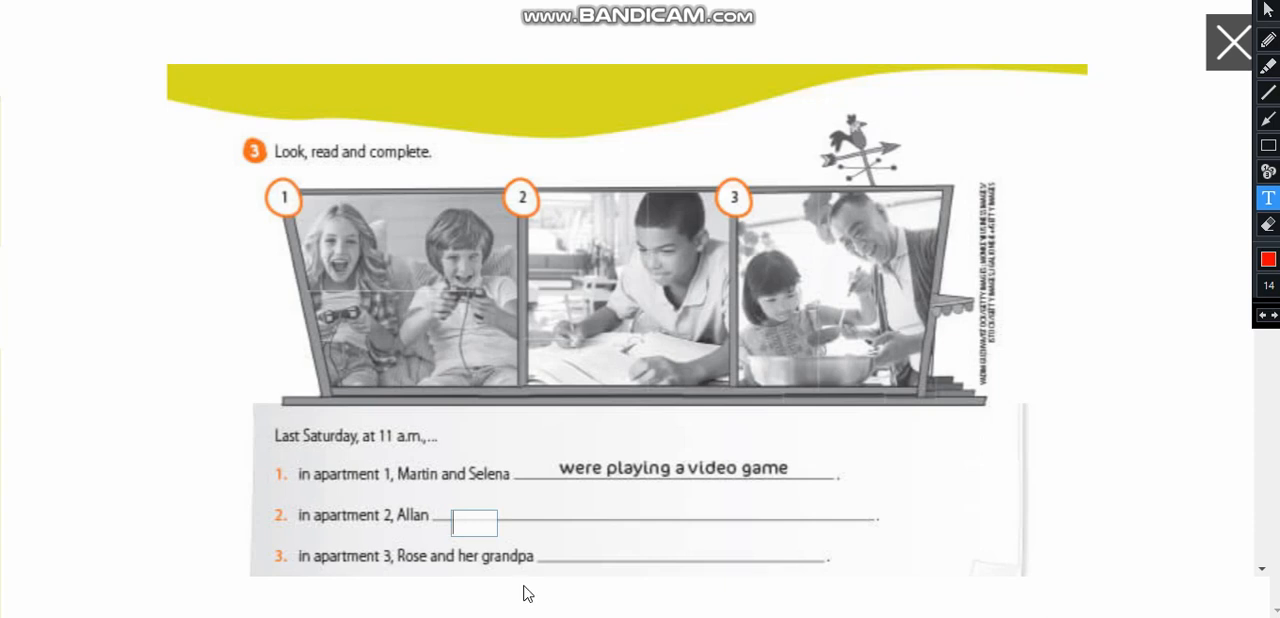
{"action": "mouse_move", "coordinate": [476, 553]}
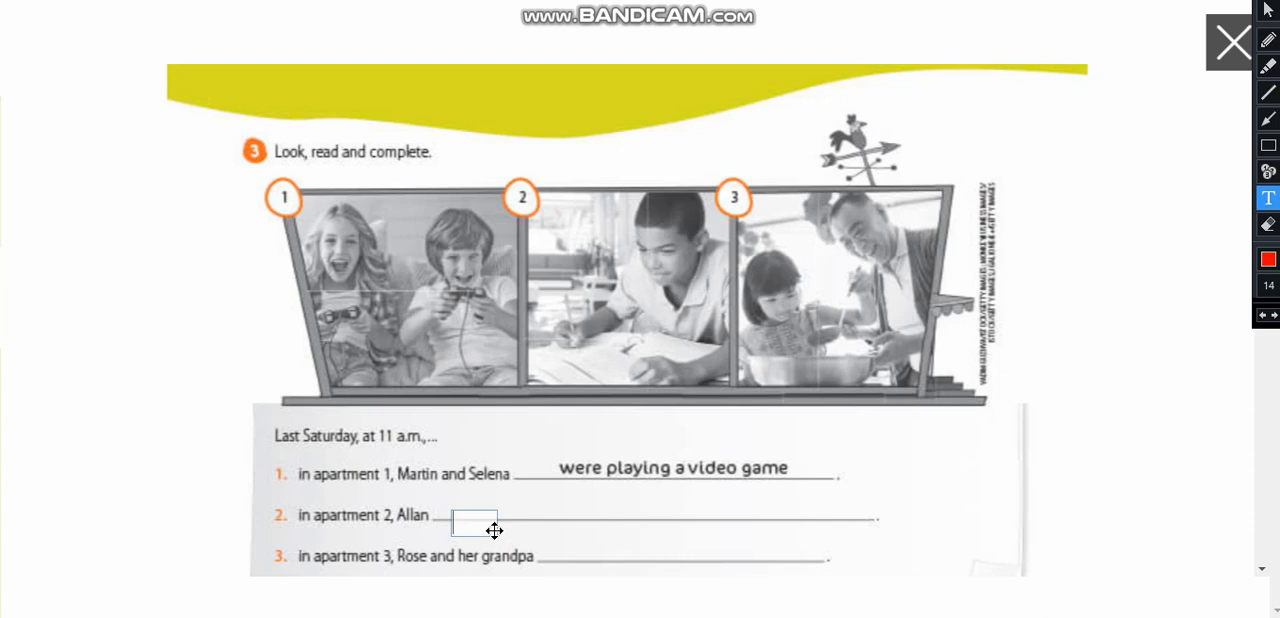
{"action": "type", "text": "was"}
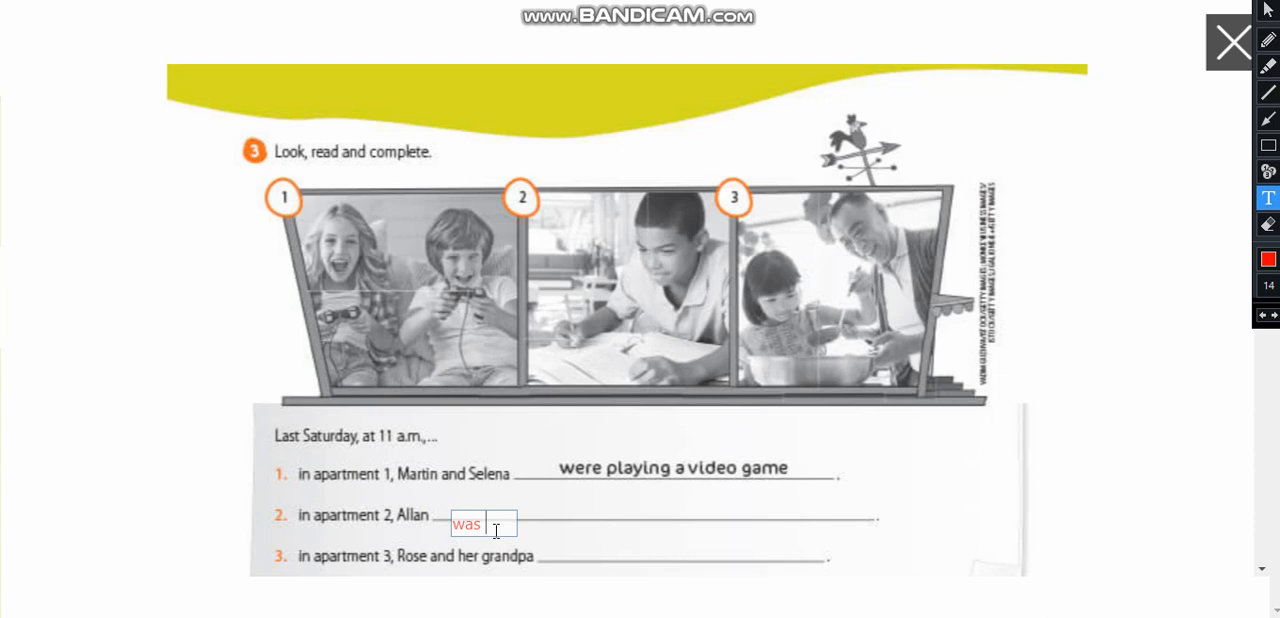
{"action": "type", "text": "studying."}
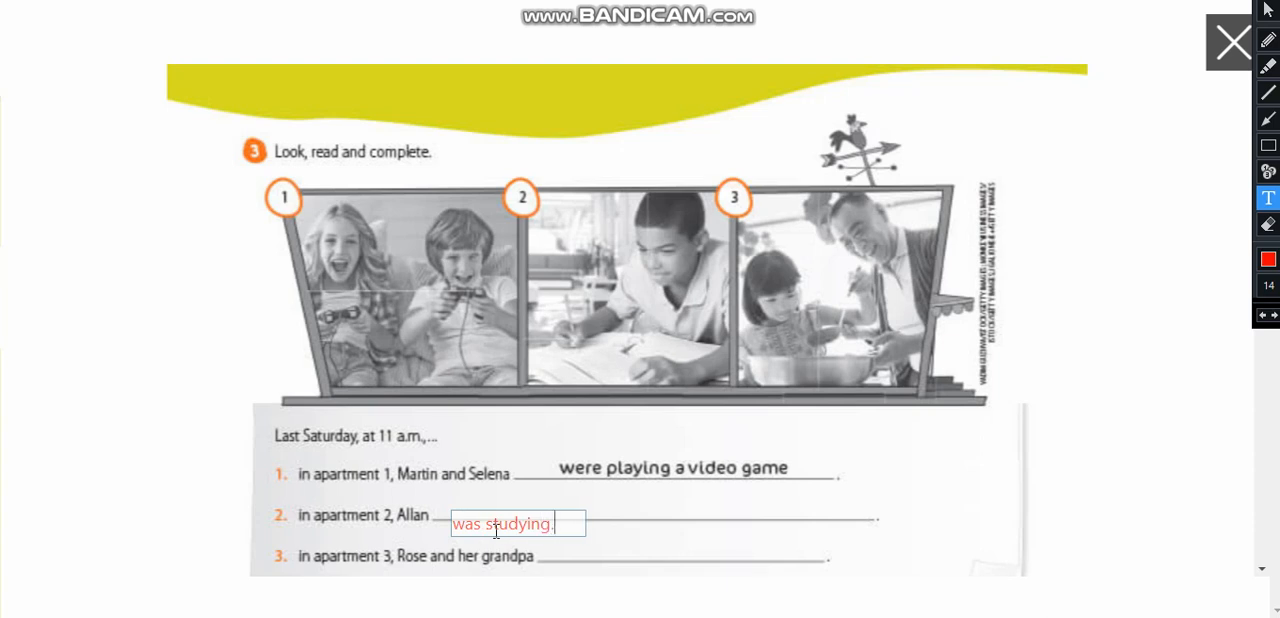
{"action": "type", "text": "/ wa"}
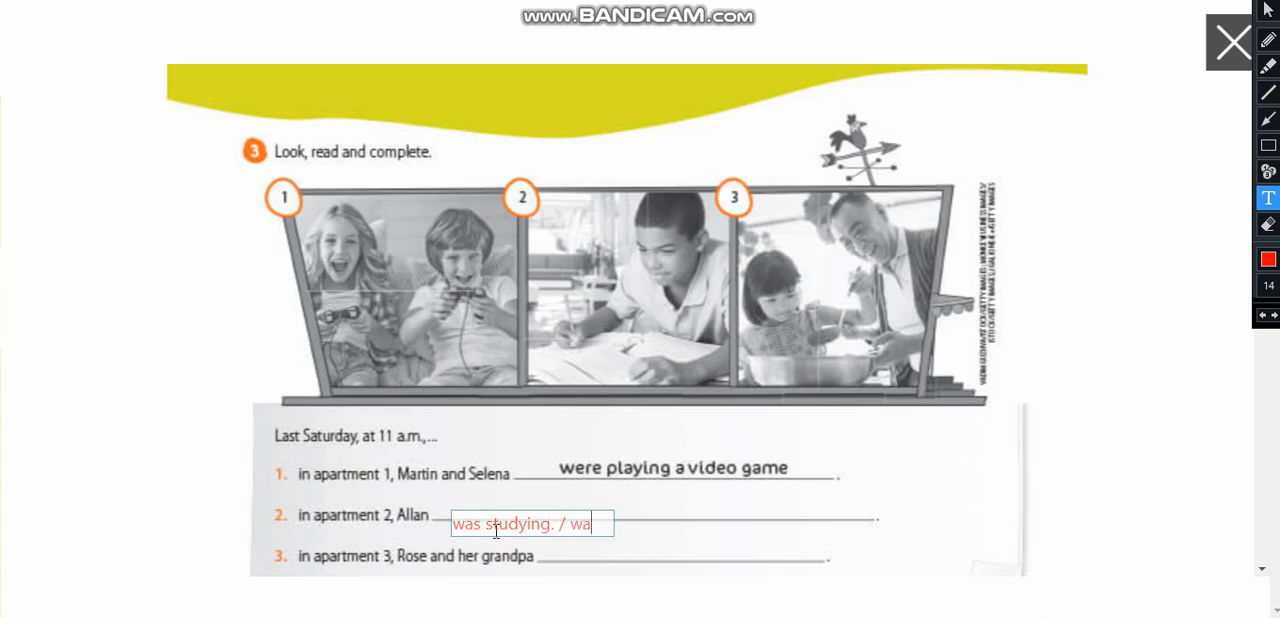
{"action": "type", "text": "was doing his"}
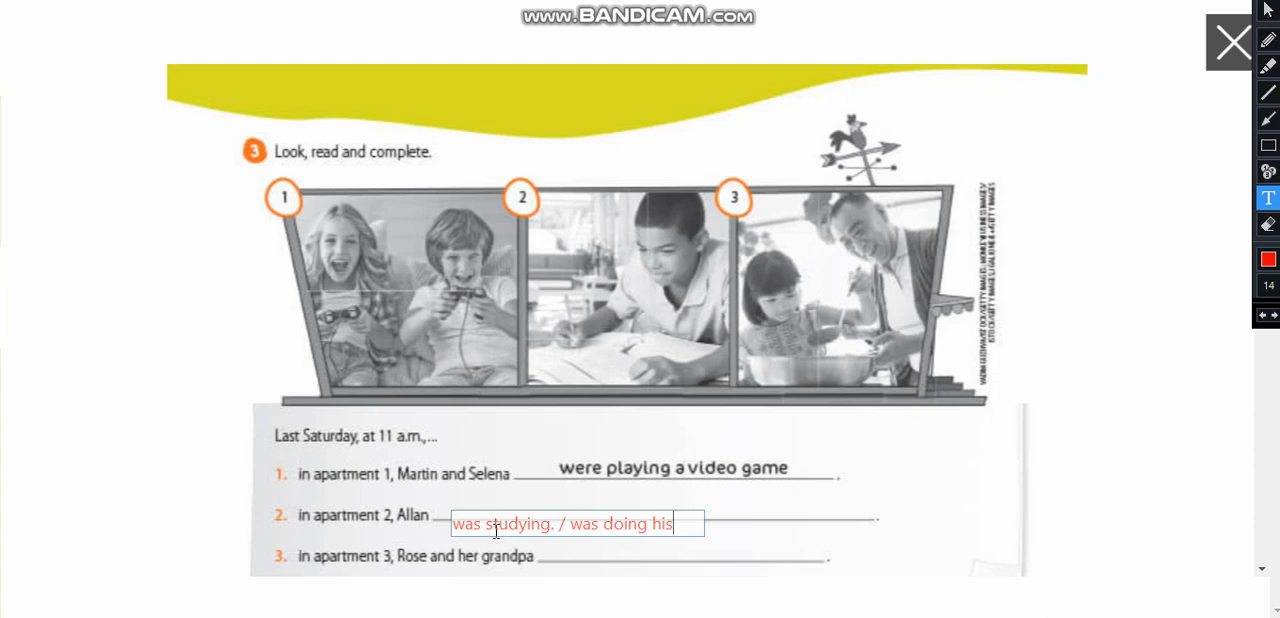
{"action": "type", "text": "homewo"}
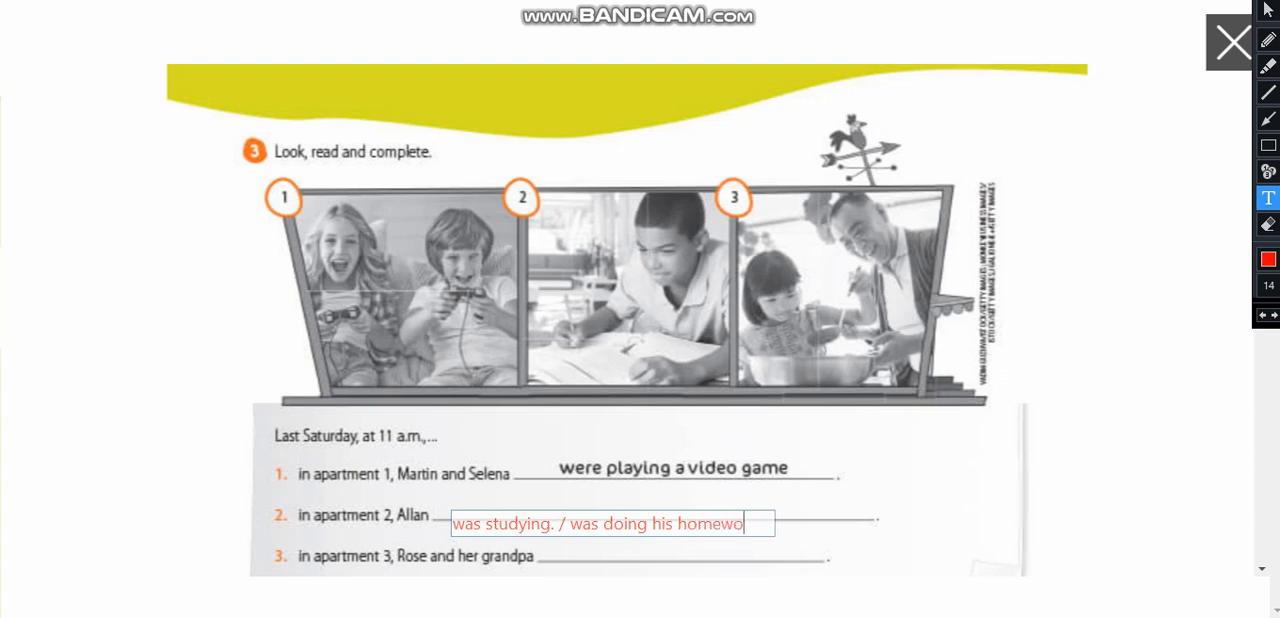
{"action": "type", "text": "rk."}
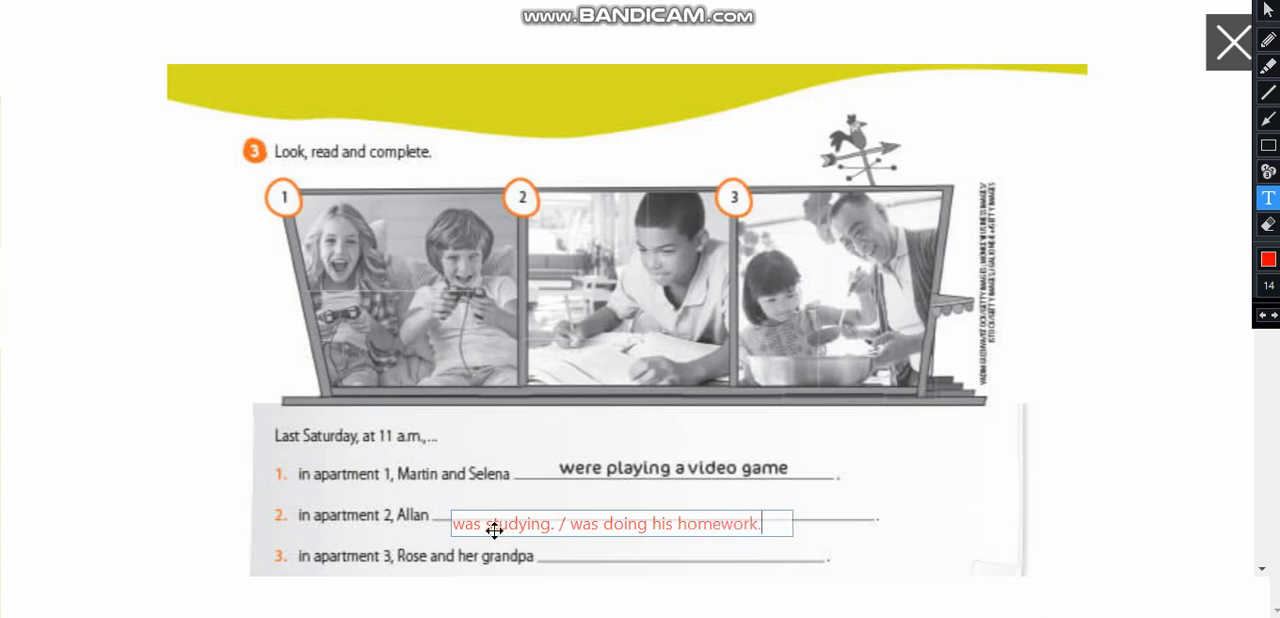
{"action": "type", "text": "/"}
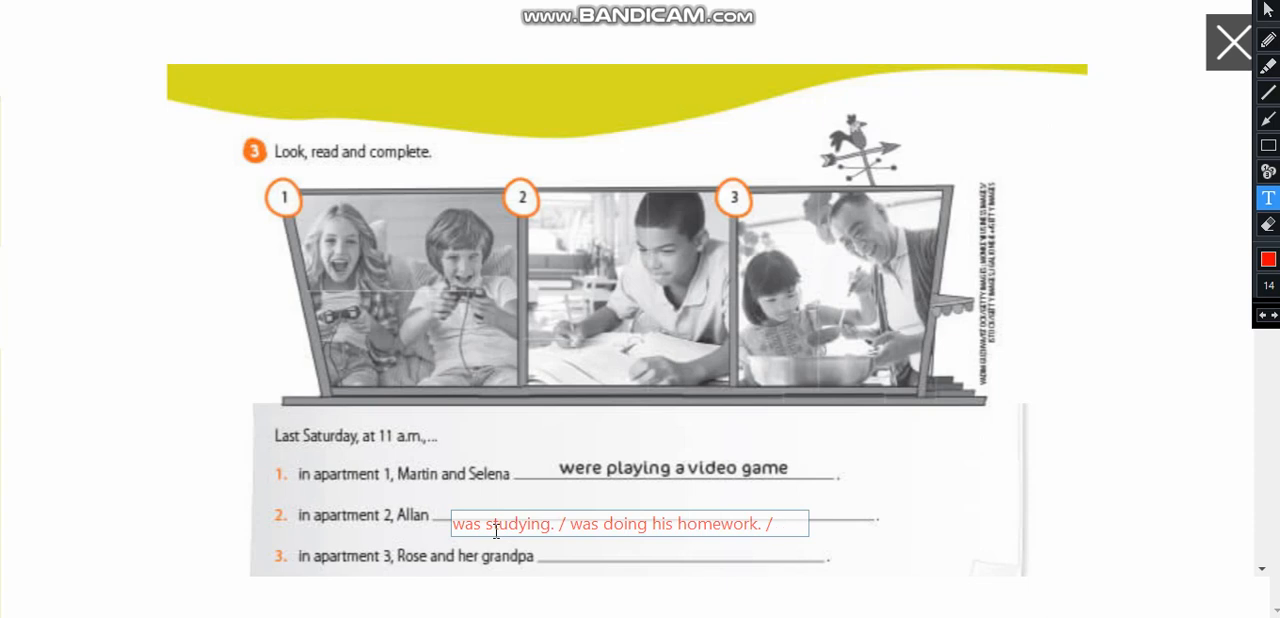
{"action": "type", "text": "was"}
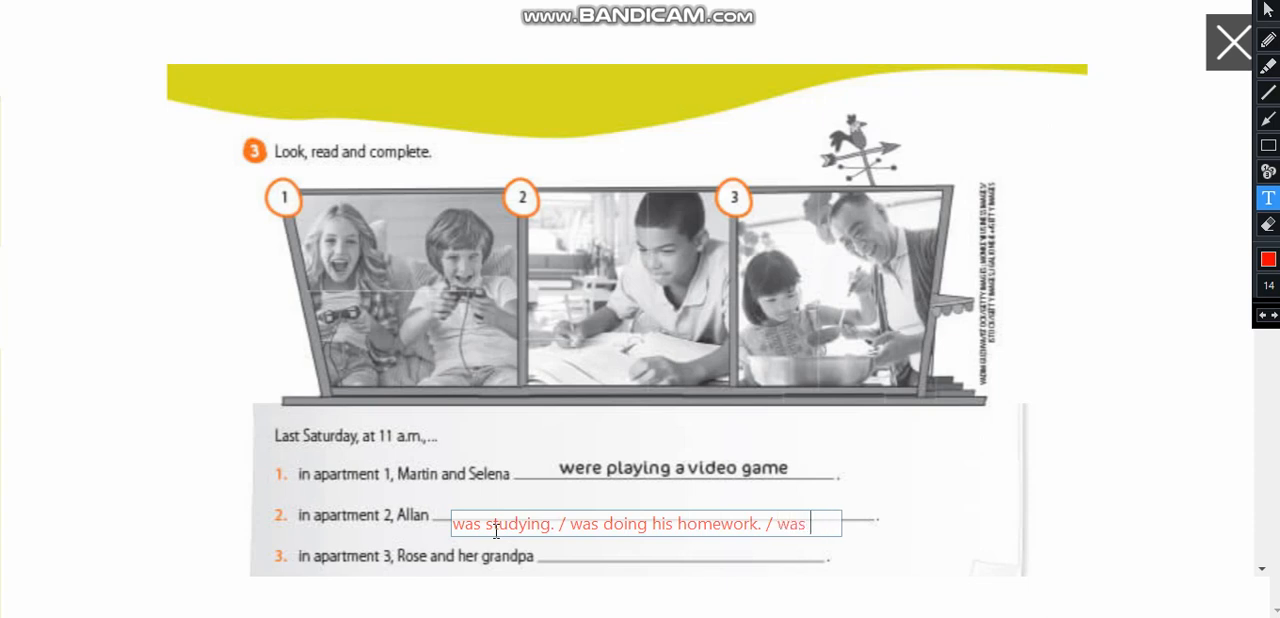
{"action": "type", "text": "writing."}
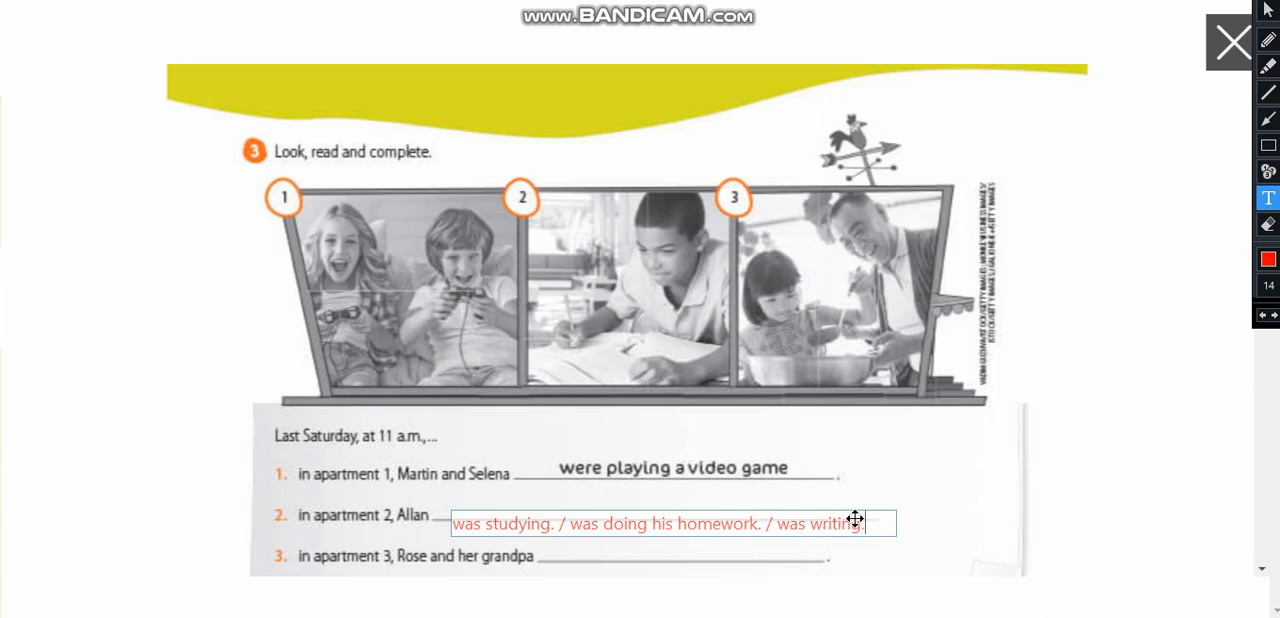
{"action": "left_click_drag", "start_coordinate": [850, 521], "coordinate": [845, 510]}
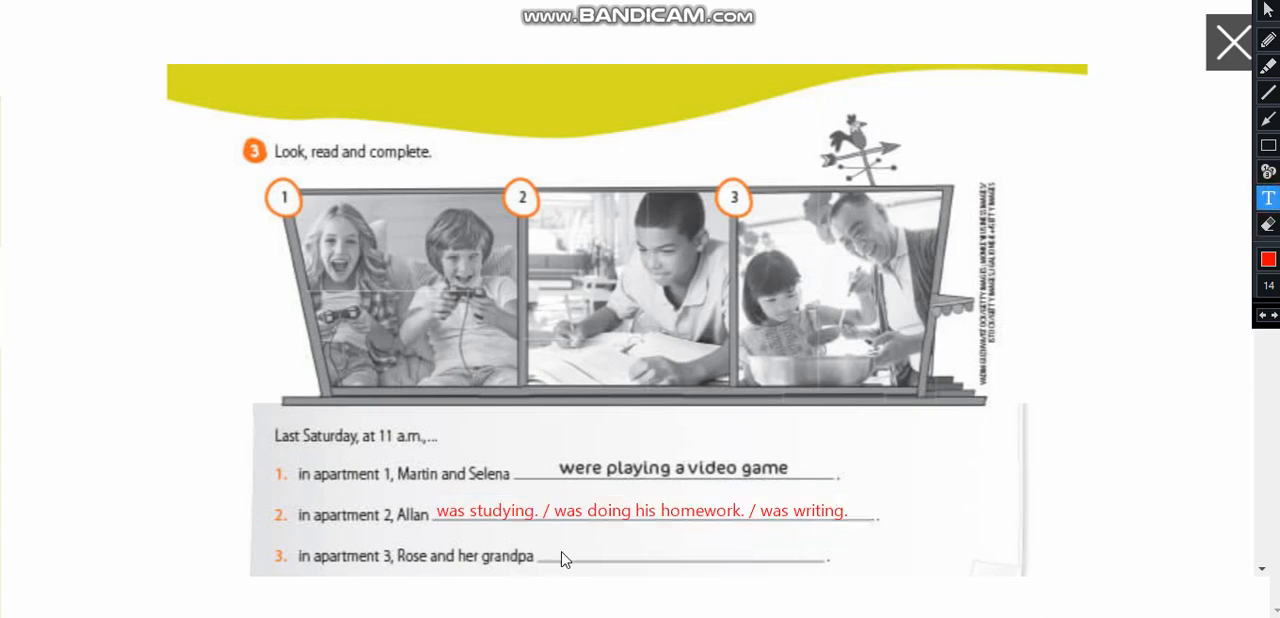
Write 'were cooking' for Rose and her grandpa on blank 3's line.
{"action": "left_click", "coordinate": [562, 557]}
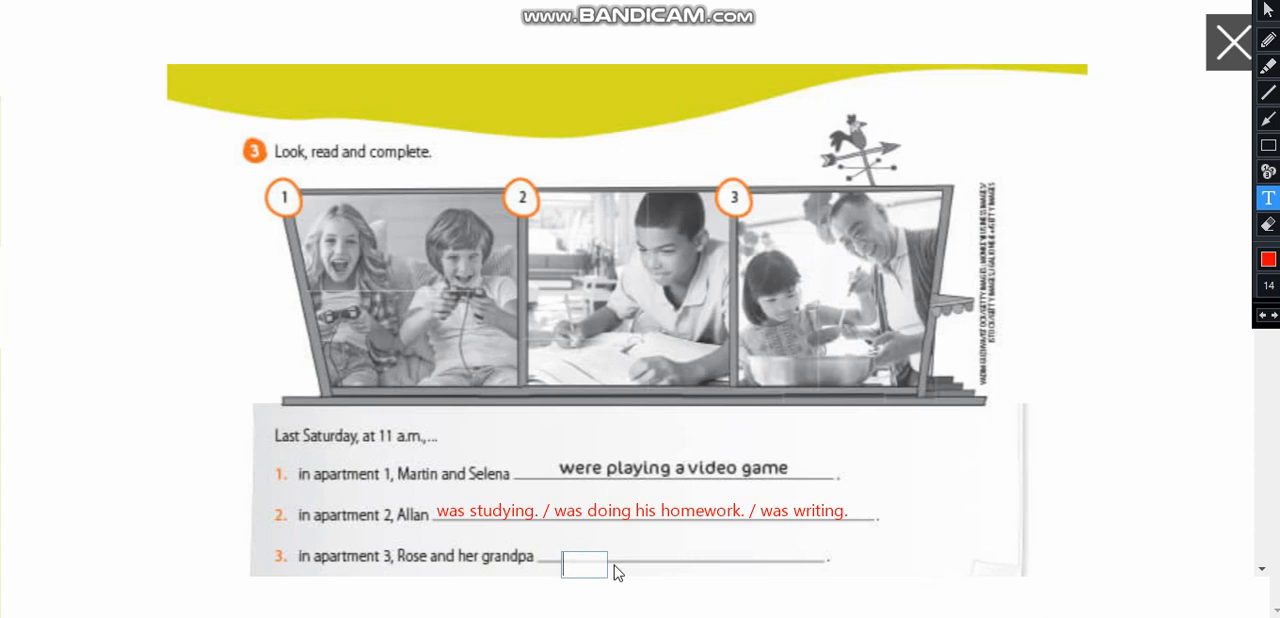
{"action": "mouse_move", "coordinate": [617, 588]}
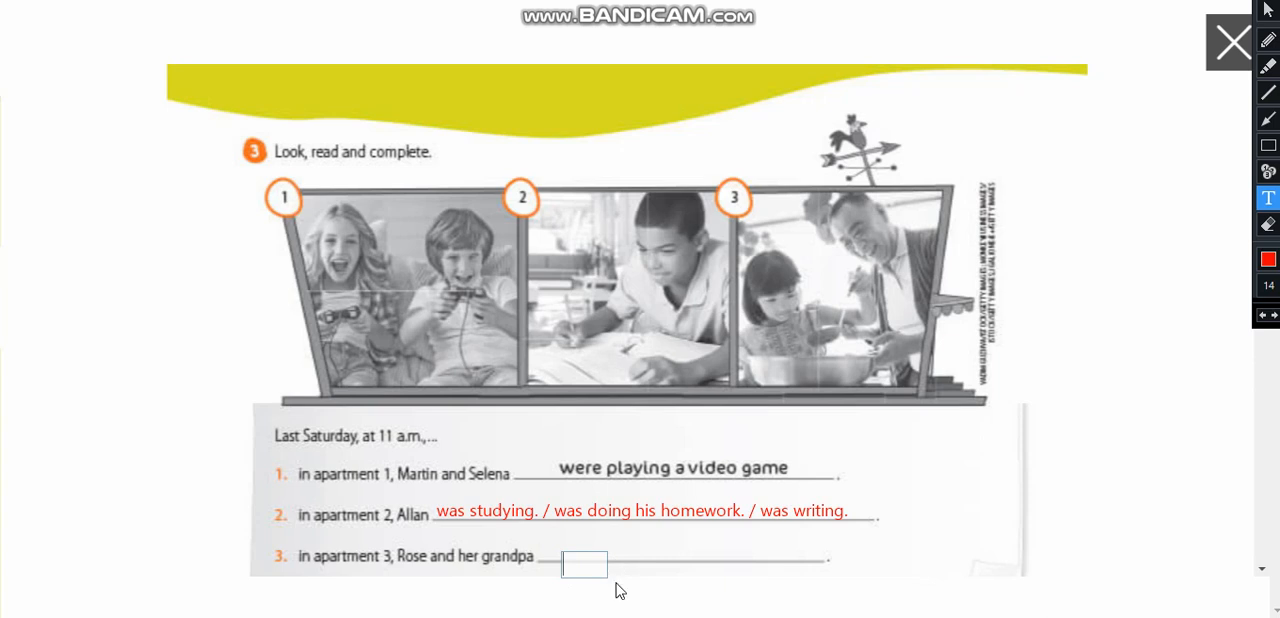
{"action": "type", "text": "were"}
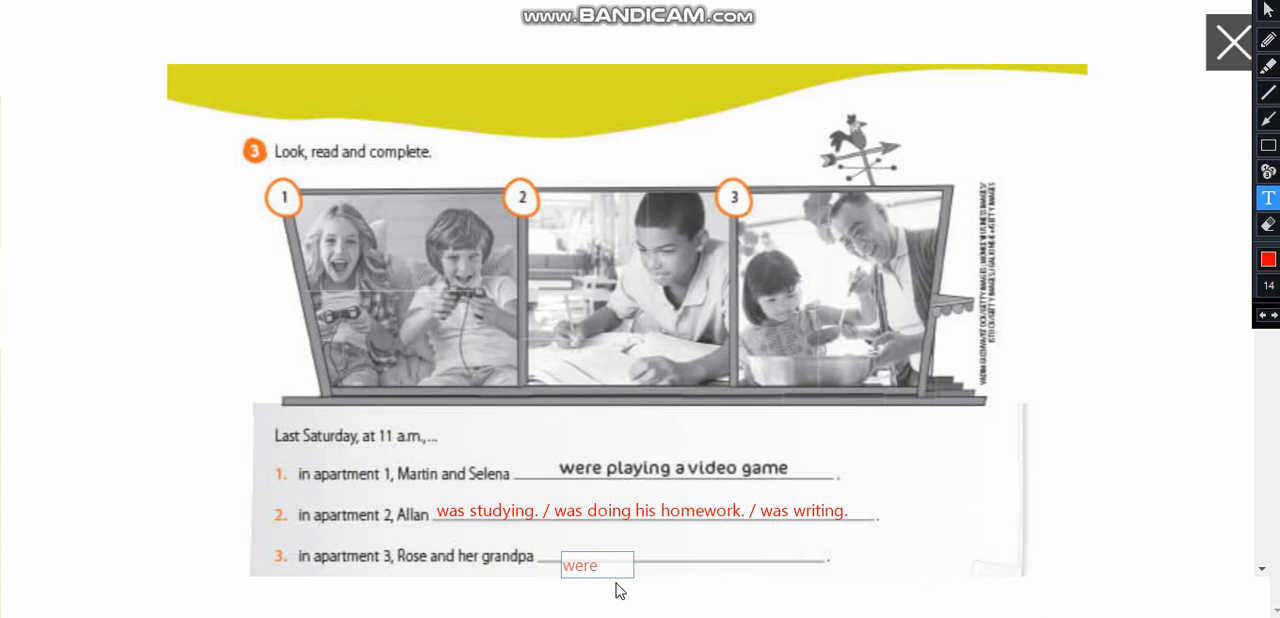
{"action": "type", "text": "cooking"}
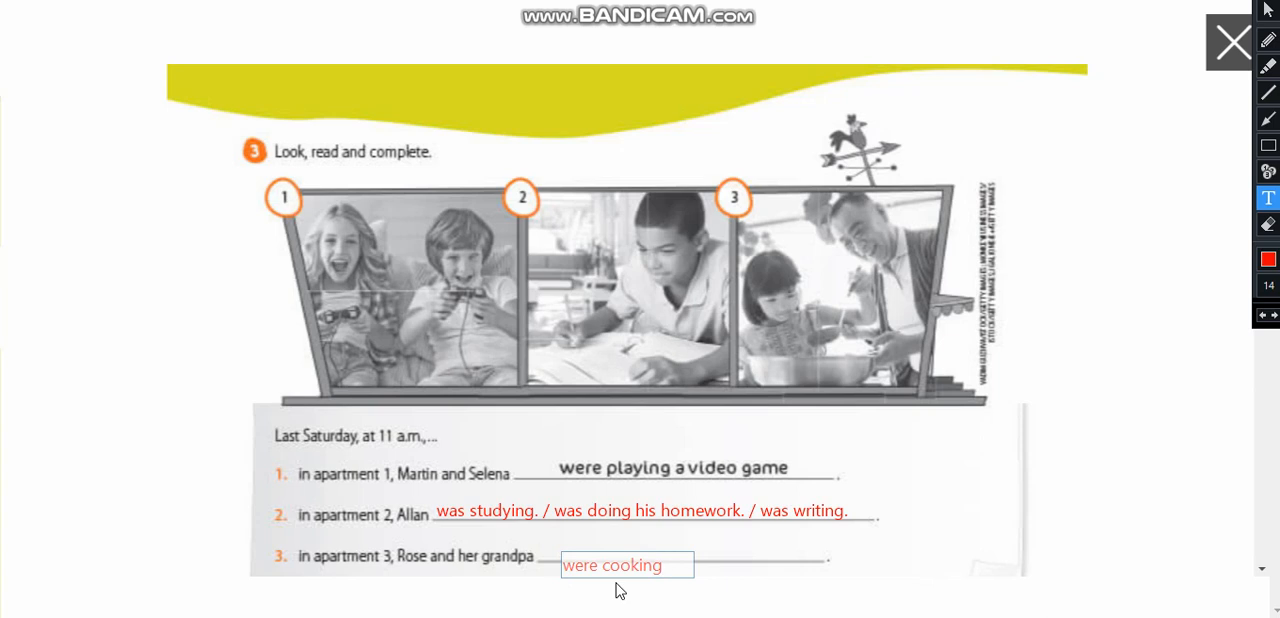
{"action": "left_click_drag", "start_coordinate": [612, 565], "coordinate": [612, 545]}
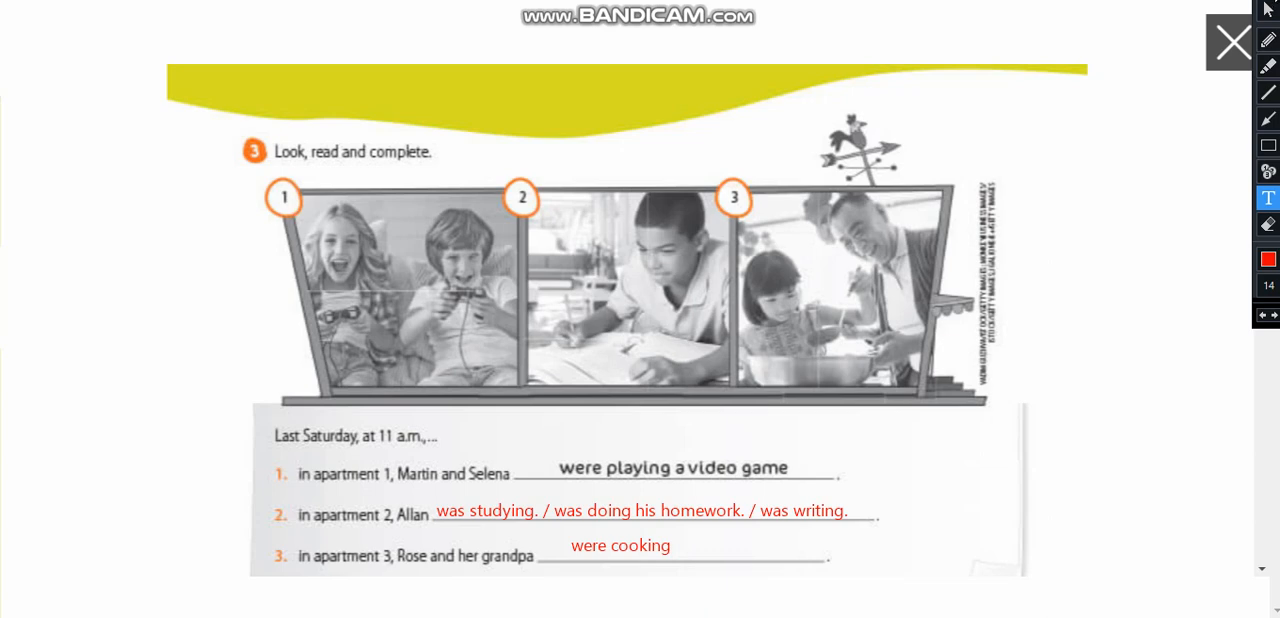
Scroll down to exercise 4, Adventurous Leela.
{"action": "scroll", "scroll_direction": "down", "scroll_amount": 3}
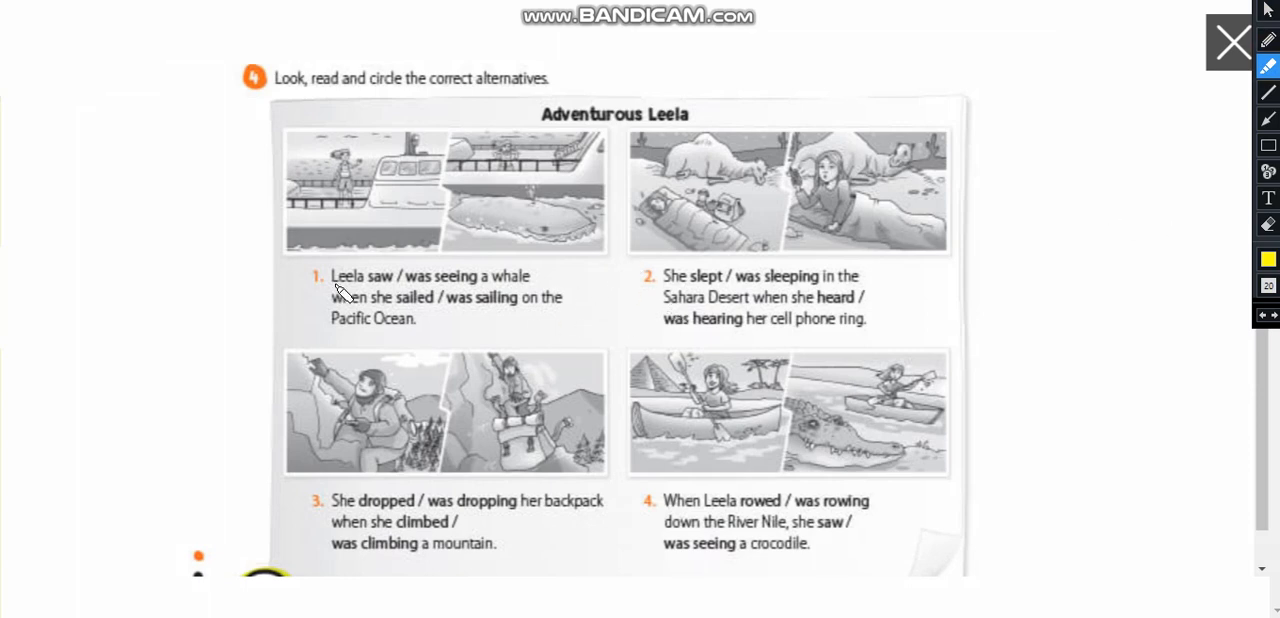
{"action": "mouse_move", "coordinate": [378, 282]}
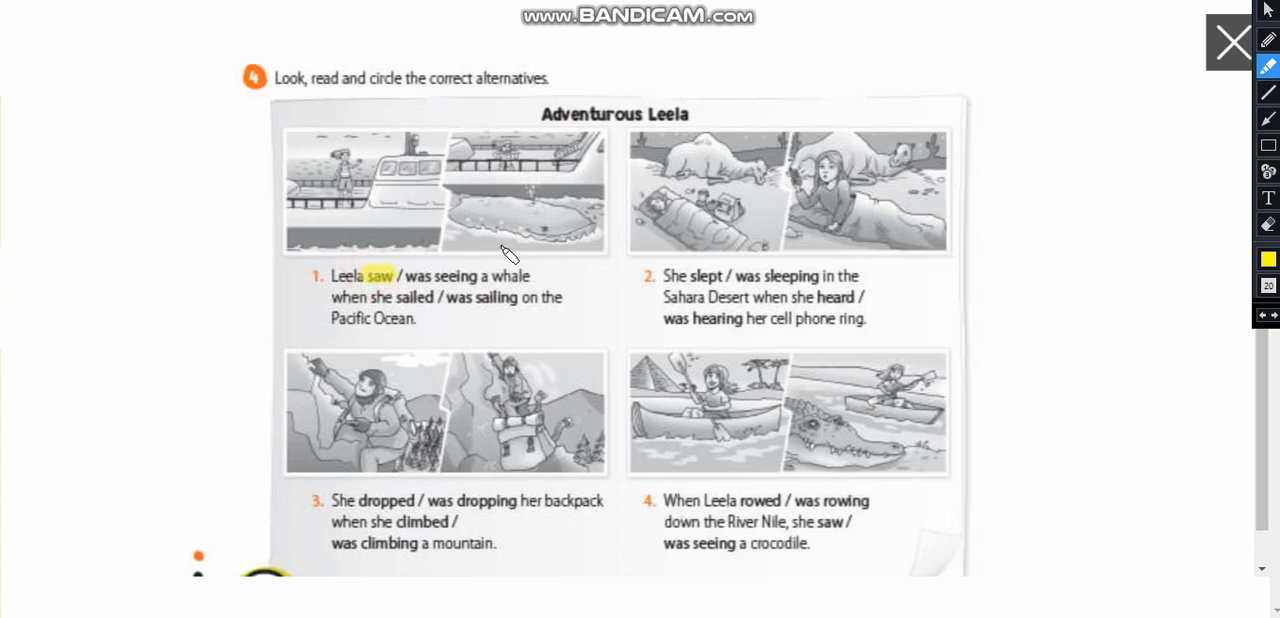
{"action": "mouse_move", "coordinate": [448, 315]}
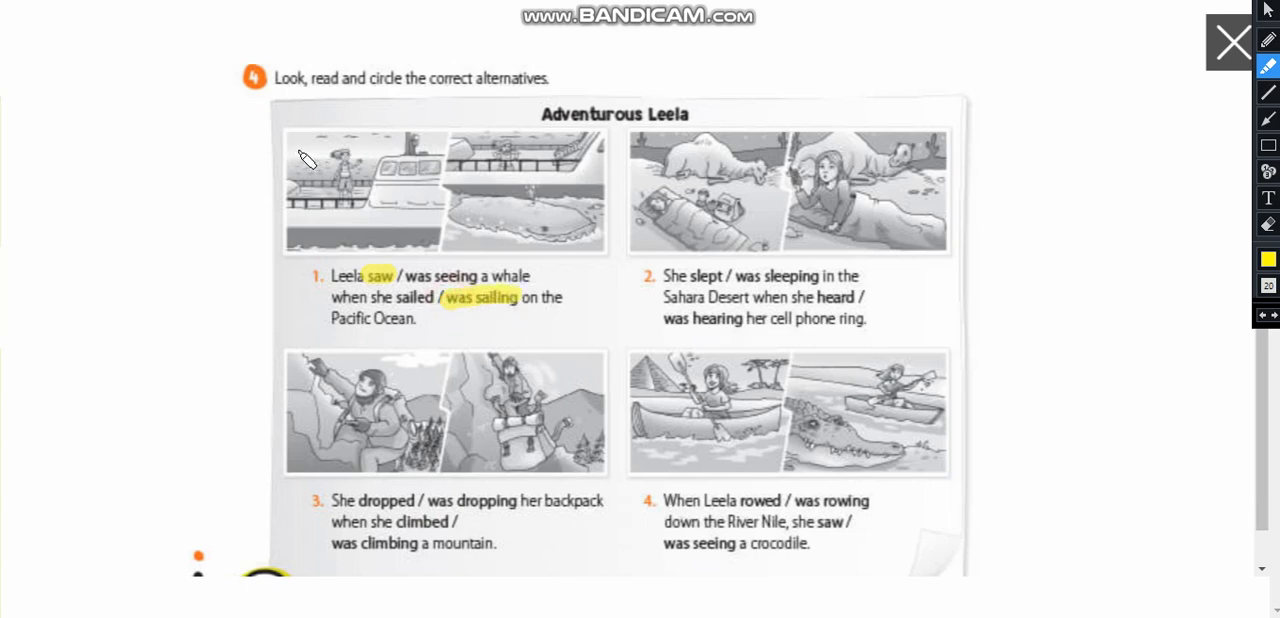
{"action": "mouse_move", "coordinate": [475, 307]}
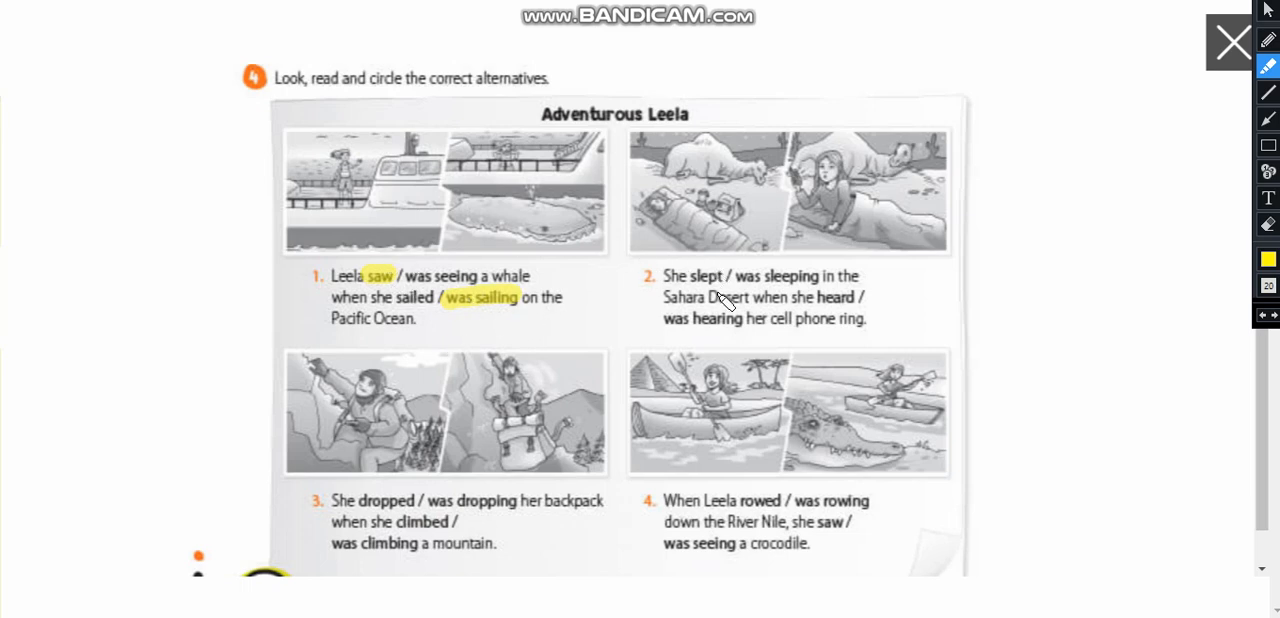
{"action": "mouse_move", "coordinate": [718, 310]}
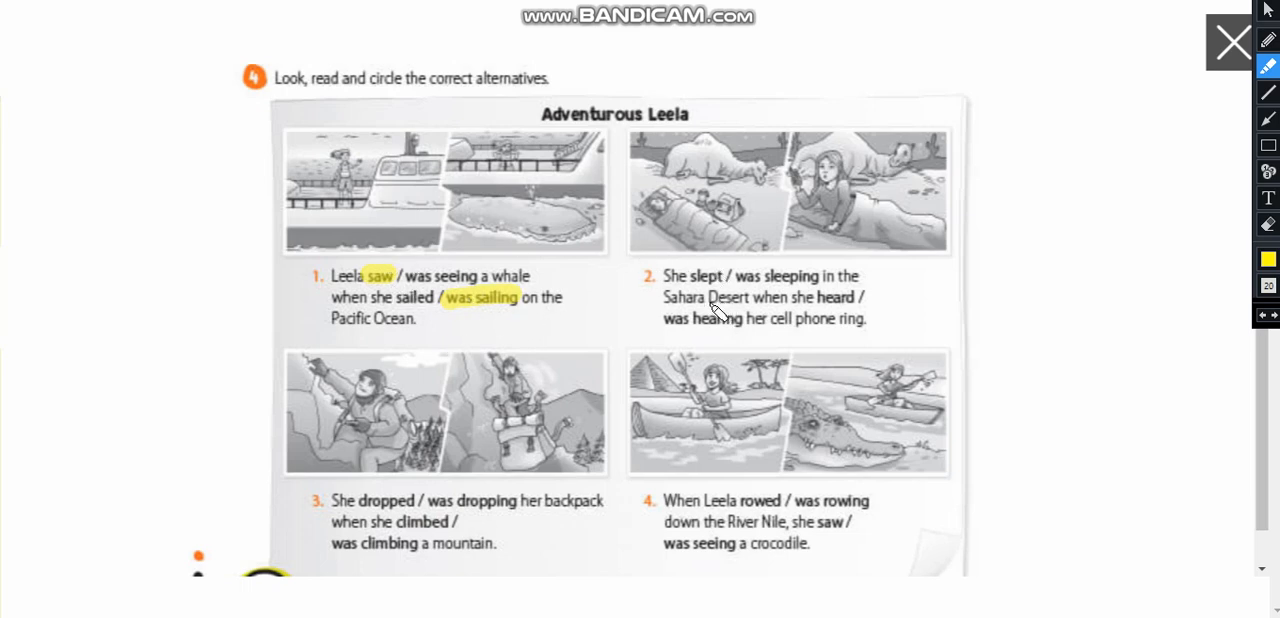
{"action": "mouse_move", "coordinate": [730, 318]}
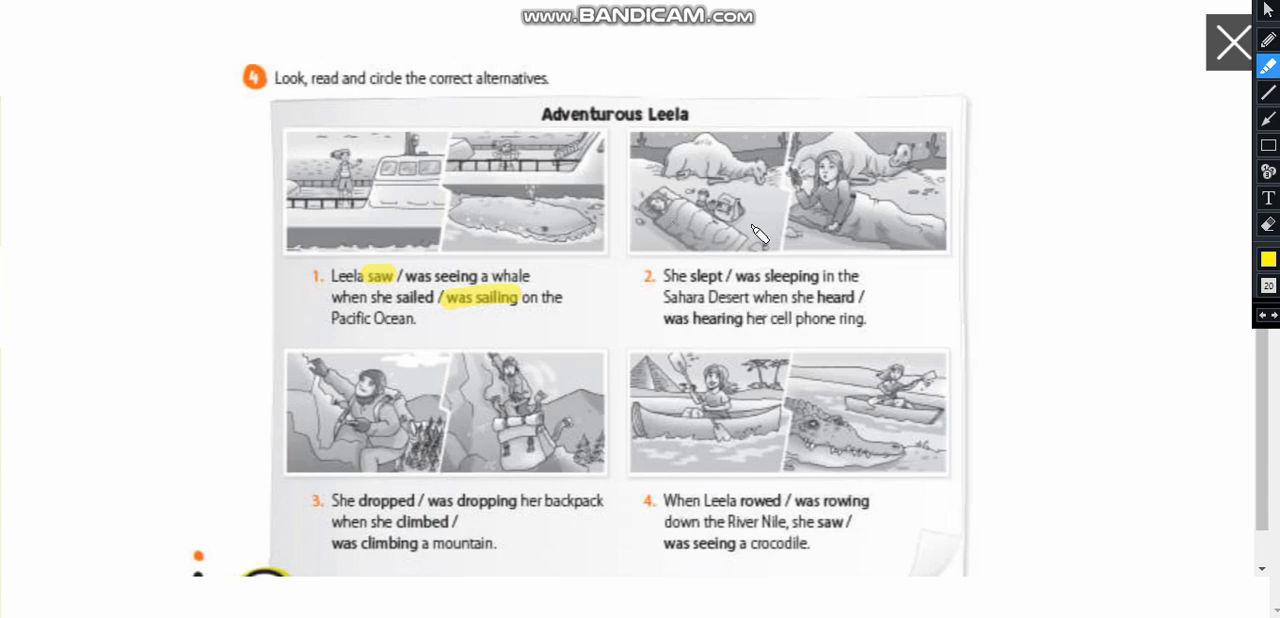
{"action": "mouse_move", "coordinate": [745, 288]}
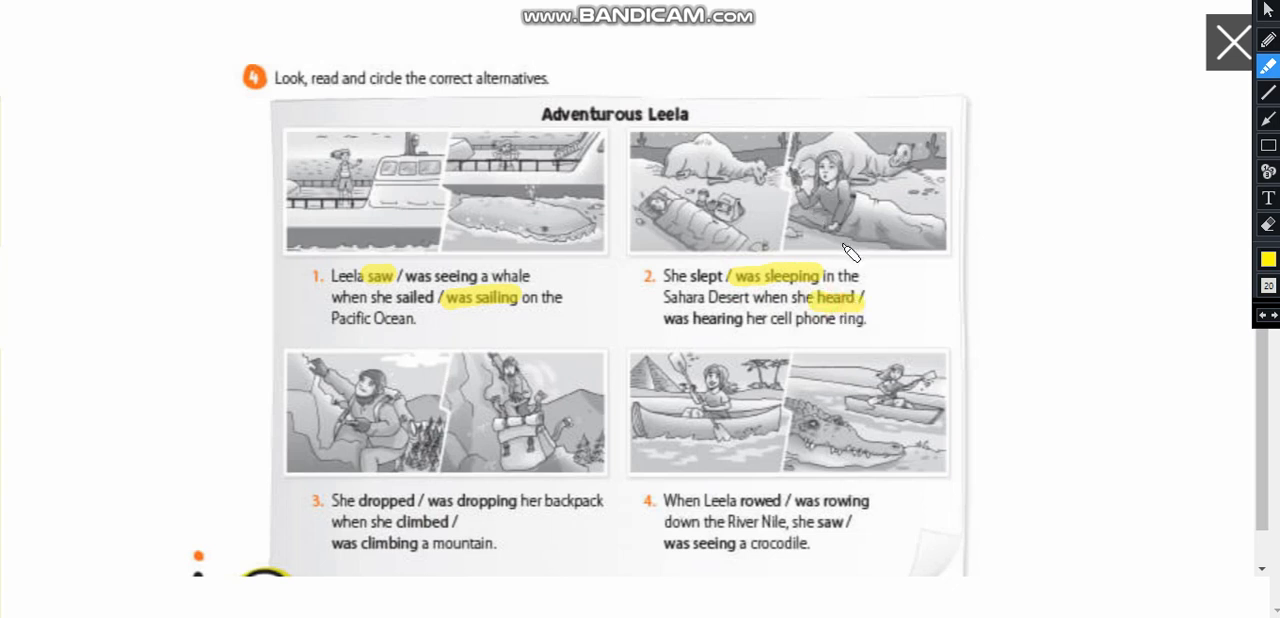
{"action": "mouse_move", "coordinate": [825, 252]}
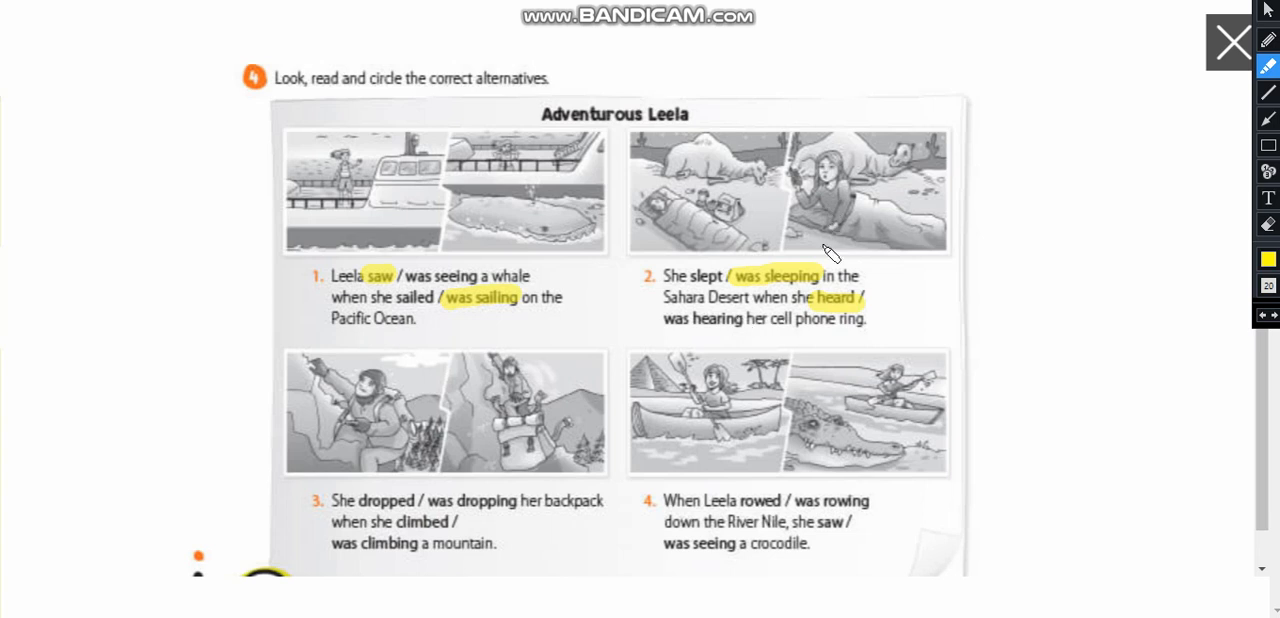
{"action": "mouse_move", "coordinate": [785, 185]}
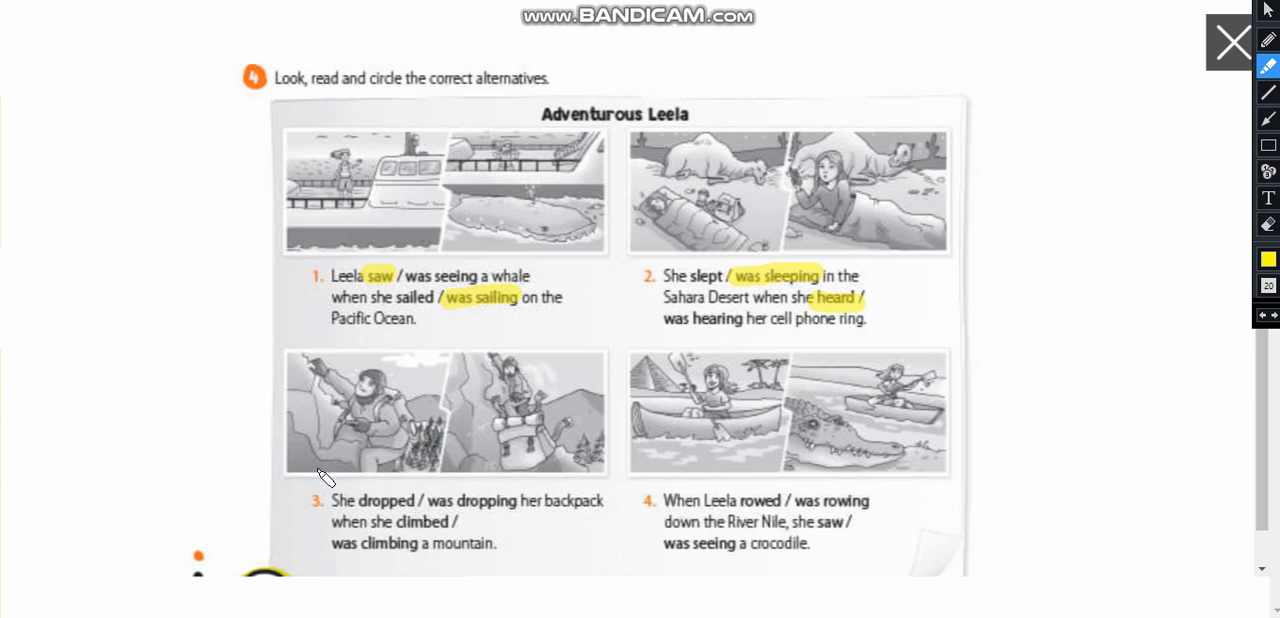
{"action": "mouse_move", "coordinate": [343, 363]}
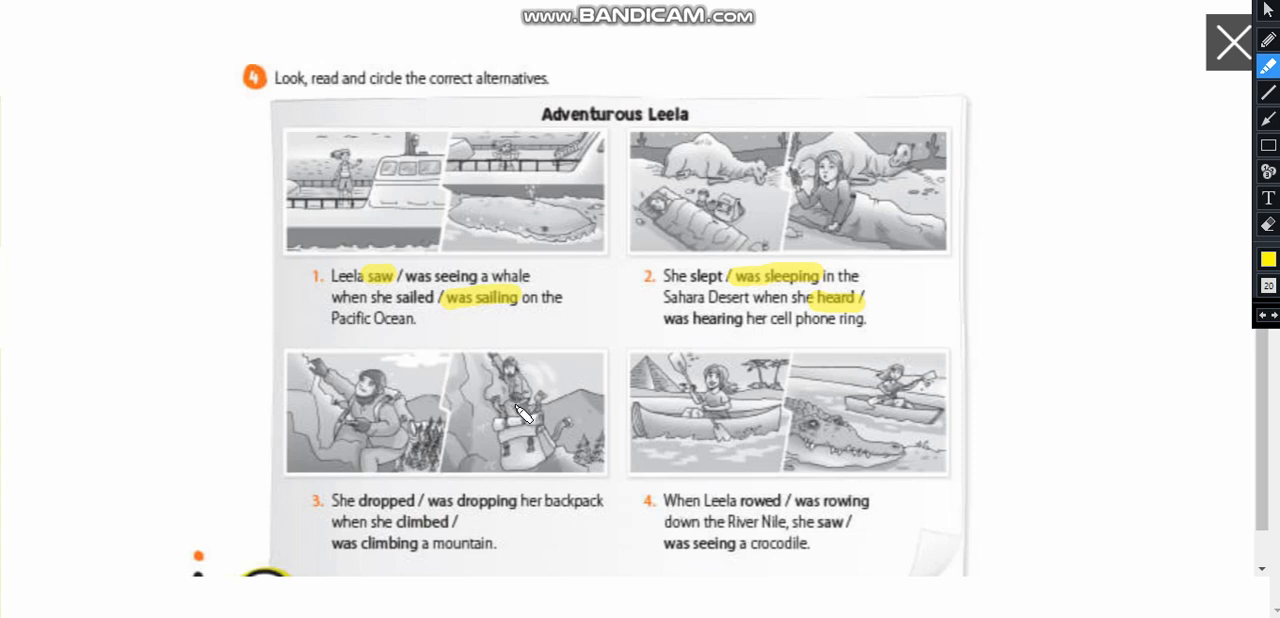
{"action": "mouse_move", "coordinate": [530, 440]}
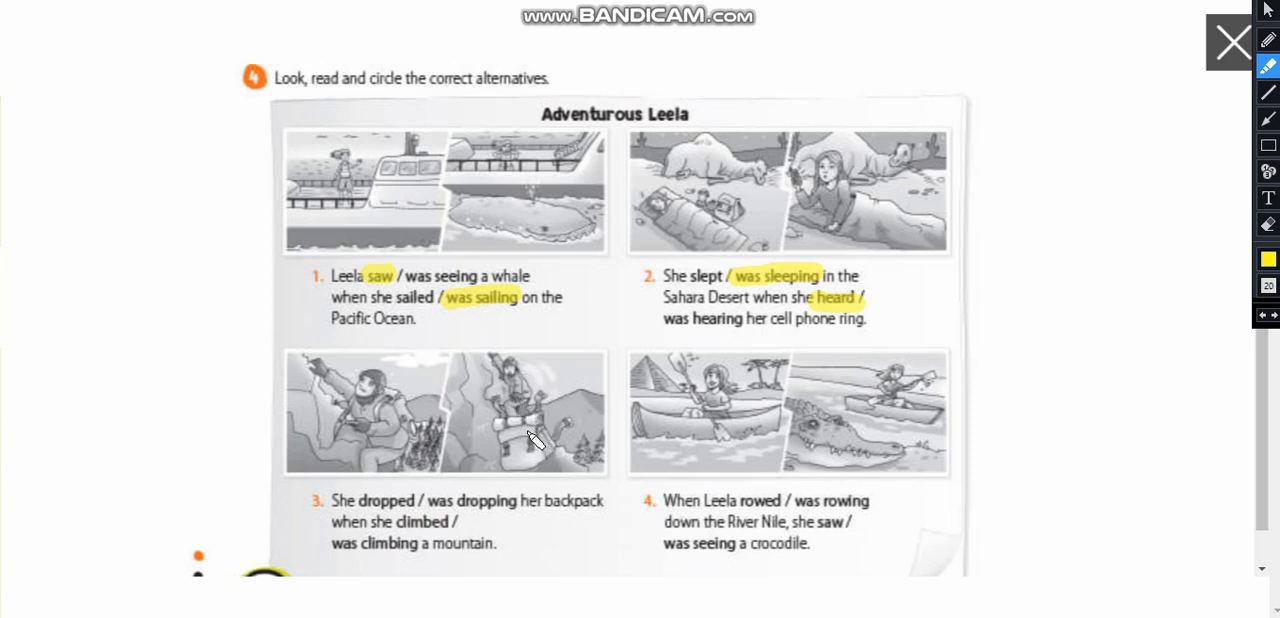
{"action": "mouse_move", "coordinate": [358, 441]}
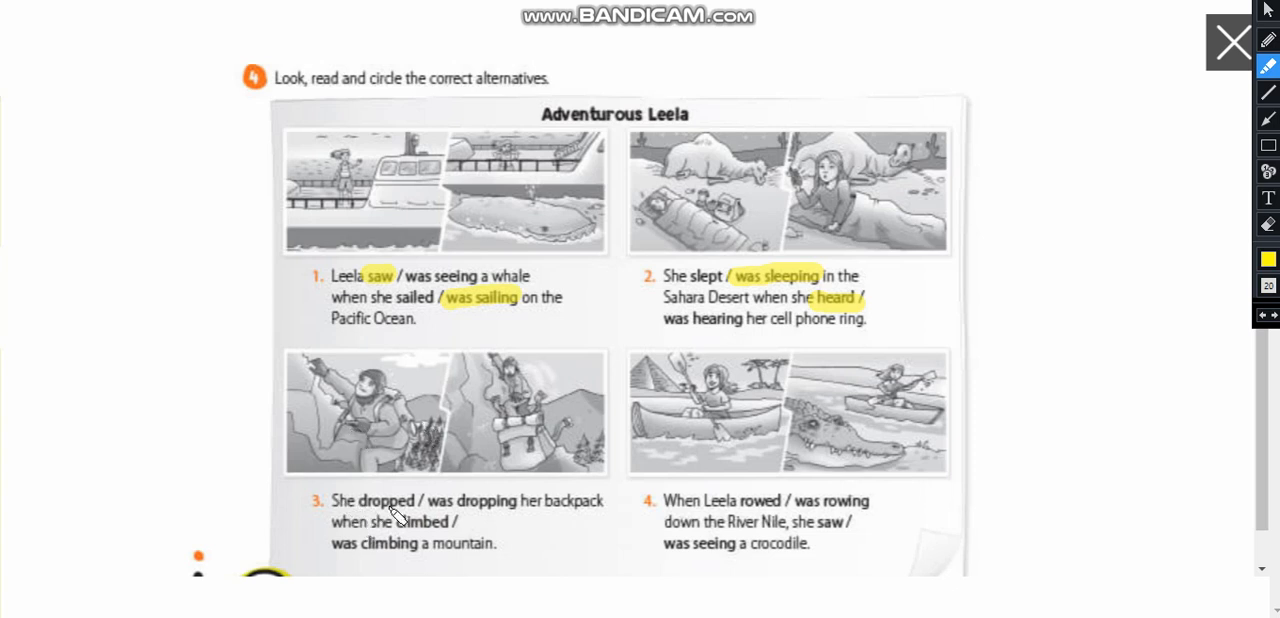
{"action": "mouse_move", "coordinate": [568, 522]}
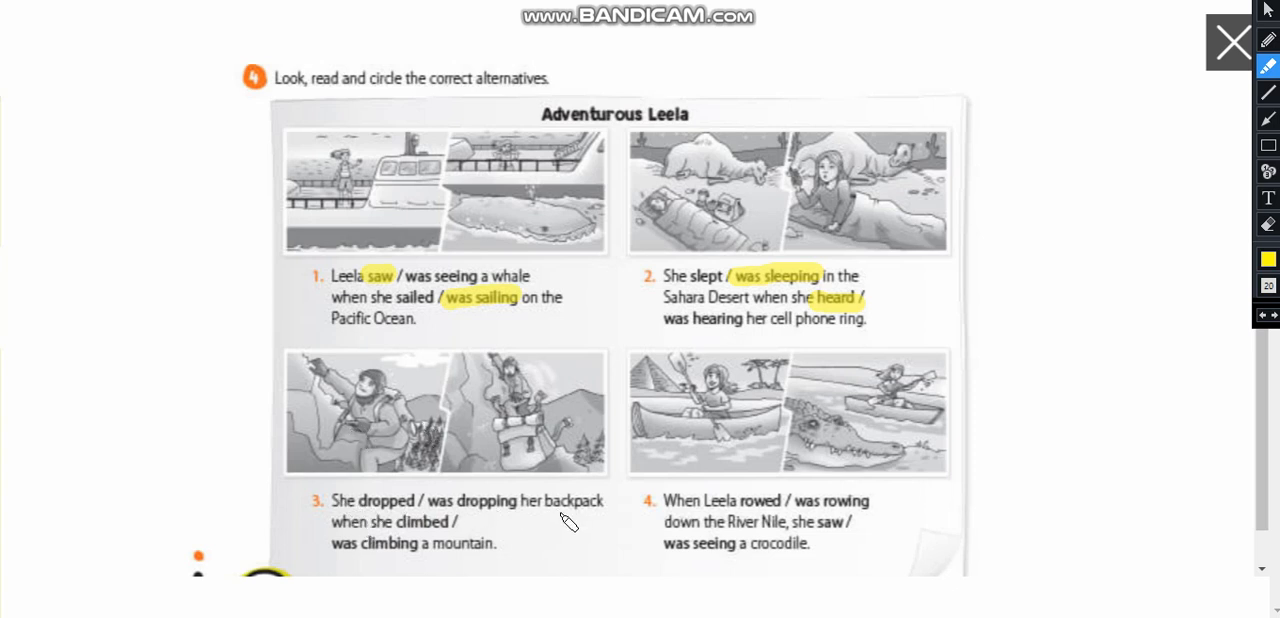
{"action": "mouse_move", "coordinate": [567, 447]}
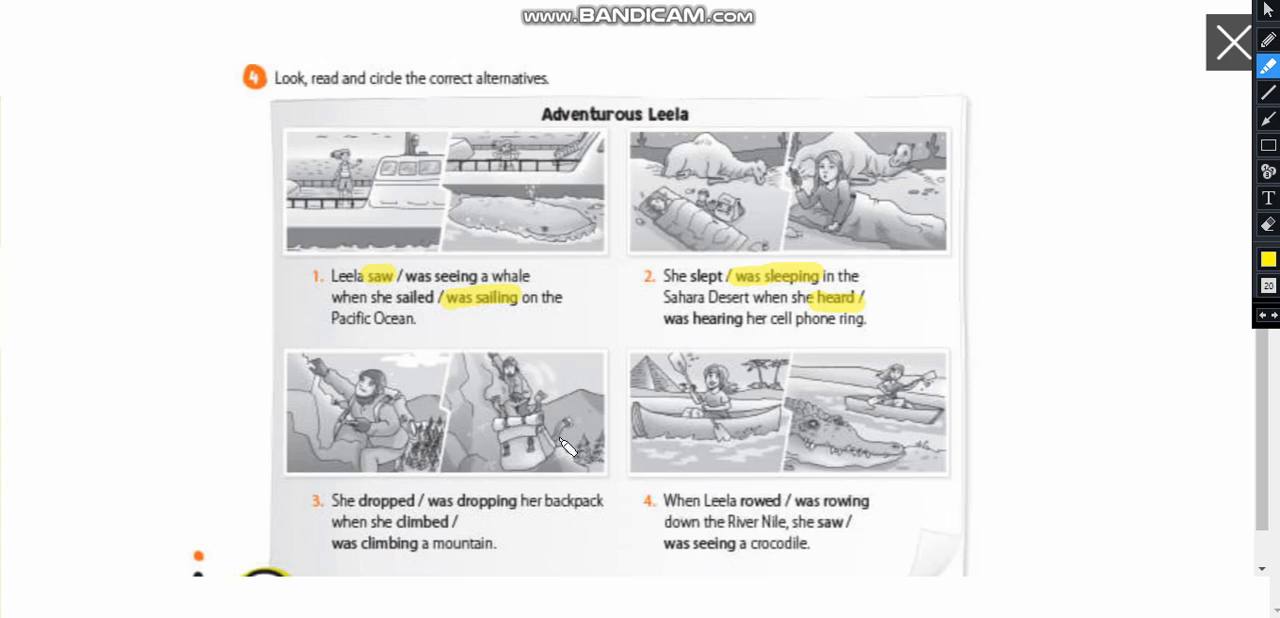
{"action": "mouse_move", "coordinate": [533, 438]}
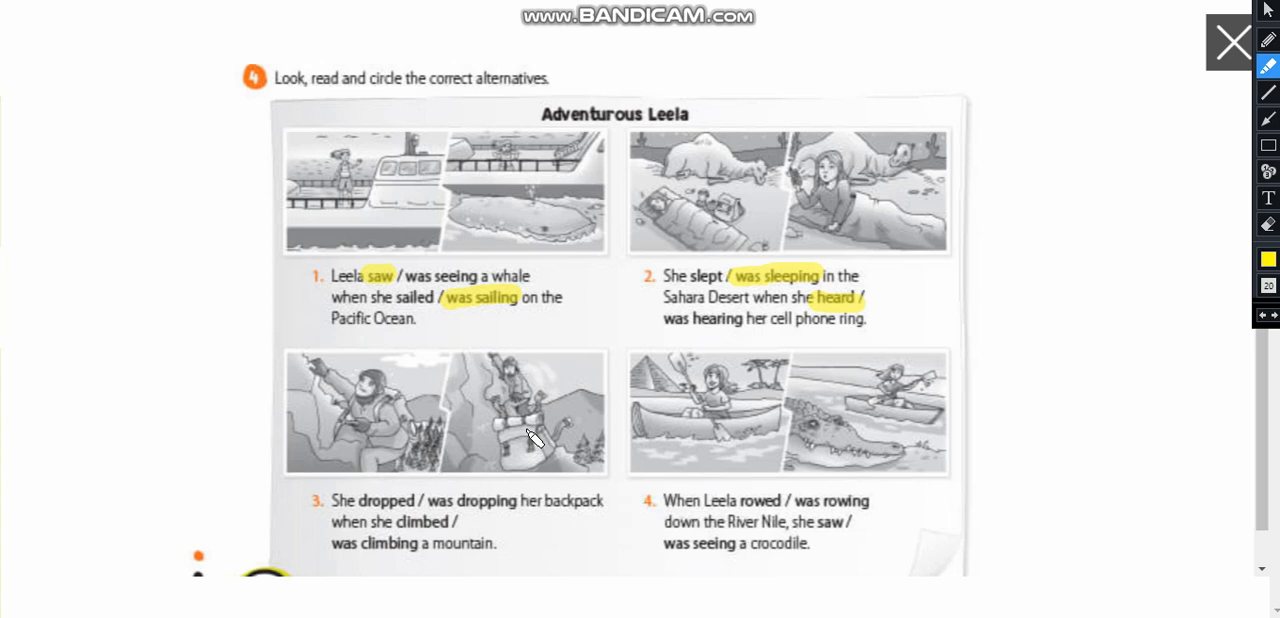
{"action": "mouse_move", "coordinate": [403, 520]}
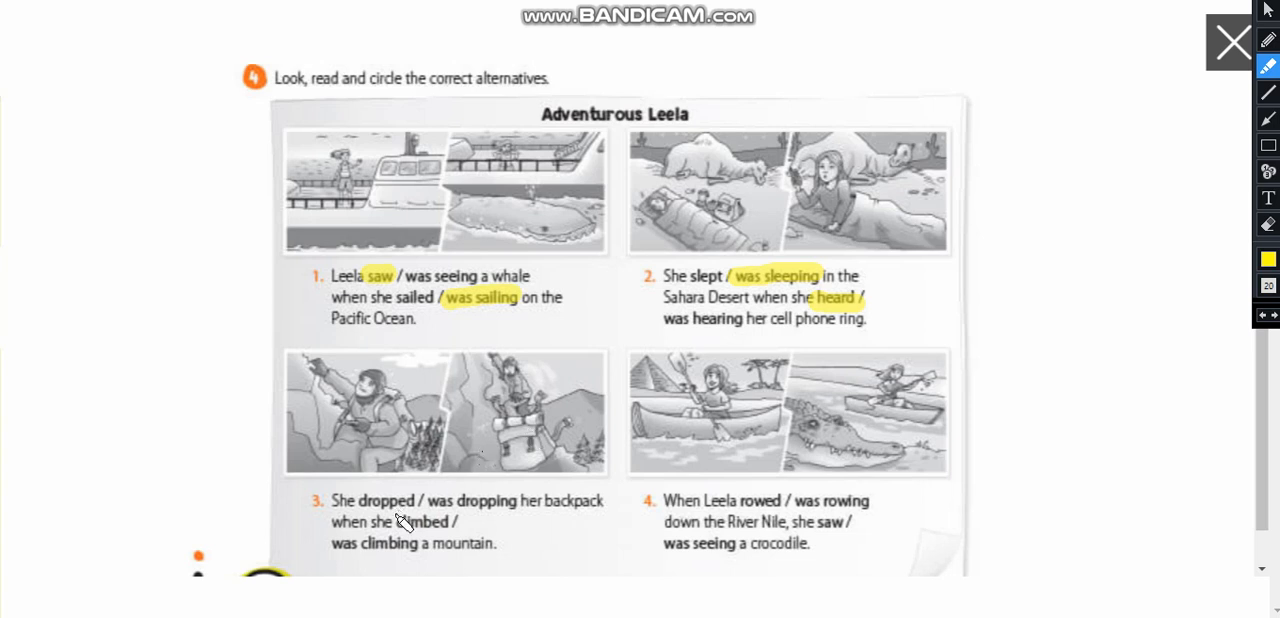
Highlight 'dropped' in item 3 yellow.
{"action": "left_click", "coordinate": [370, 501]}
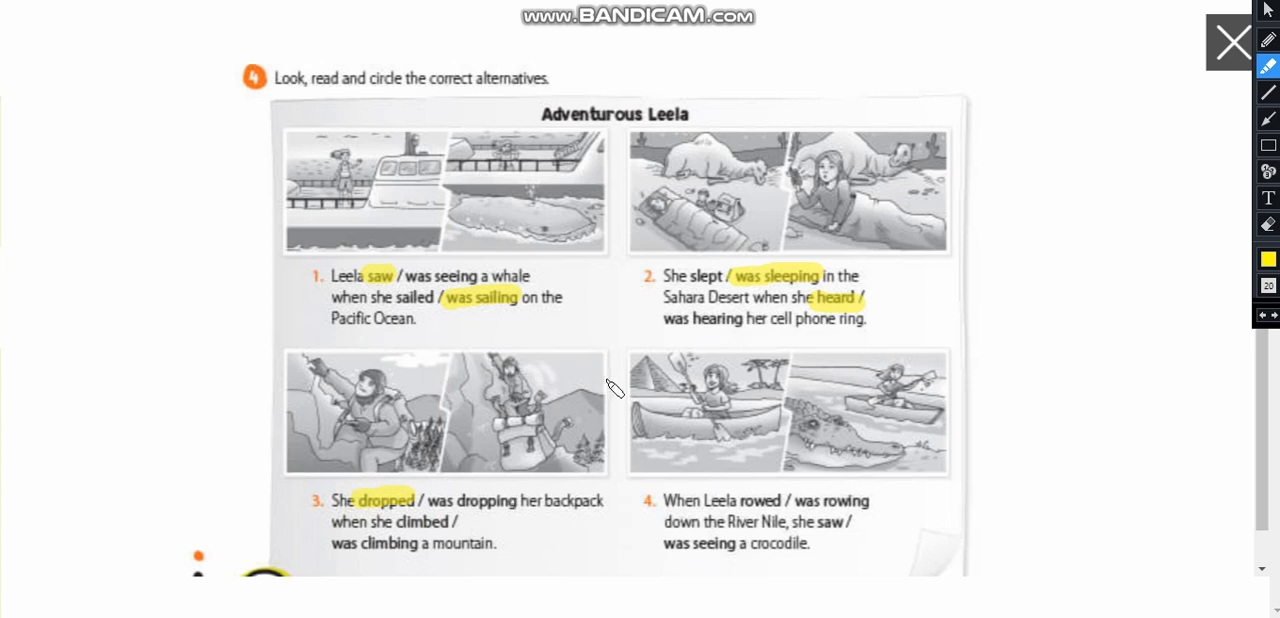
{"action": "mouse_move", "coordinate": [397, 519]}
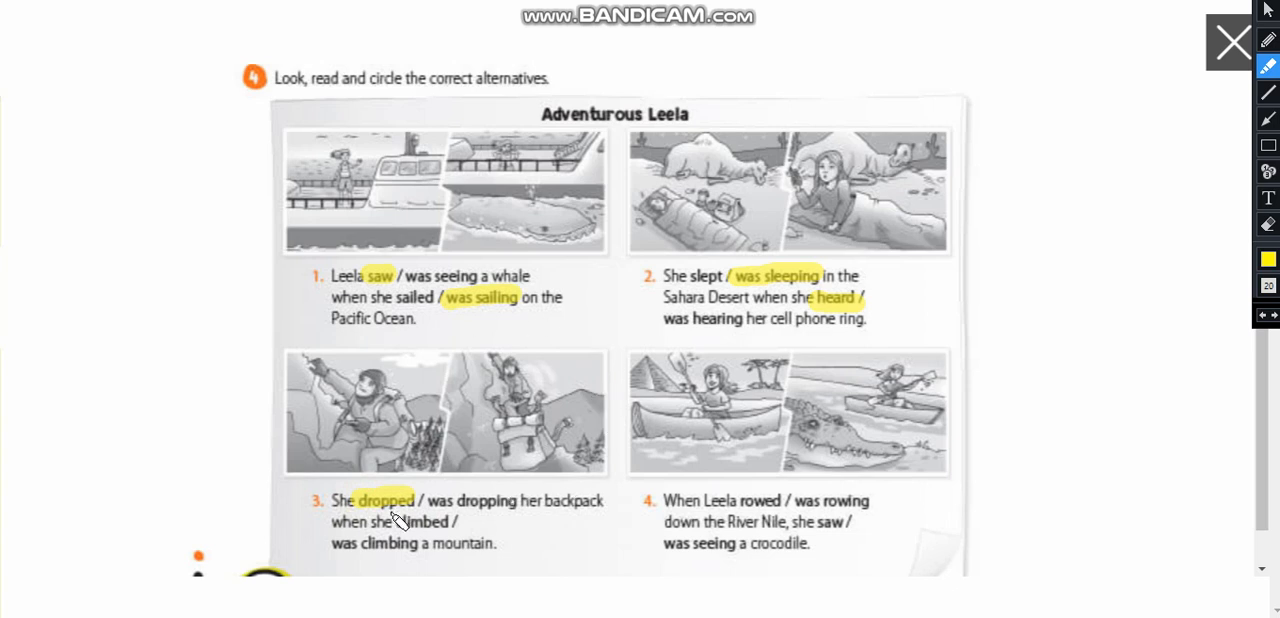
{"action": "mouse_move", "coordinate": [545, 472]}
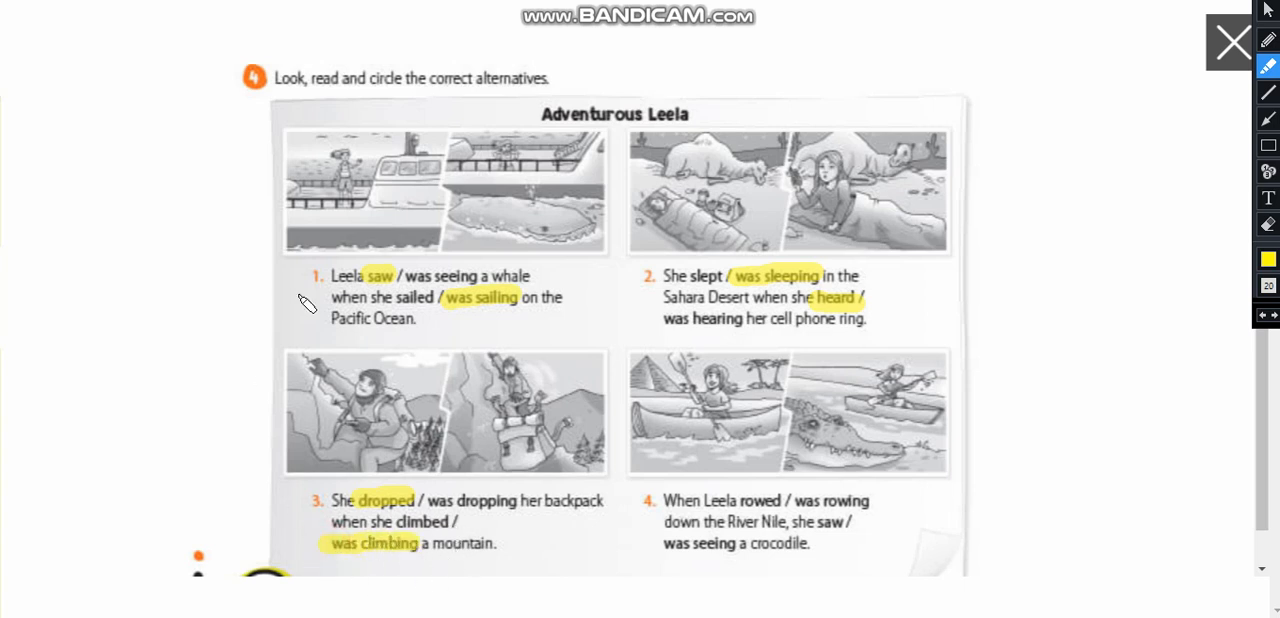
{"action": "mouse_move", "coordinate": [400, 402]}
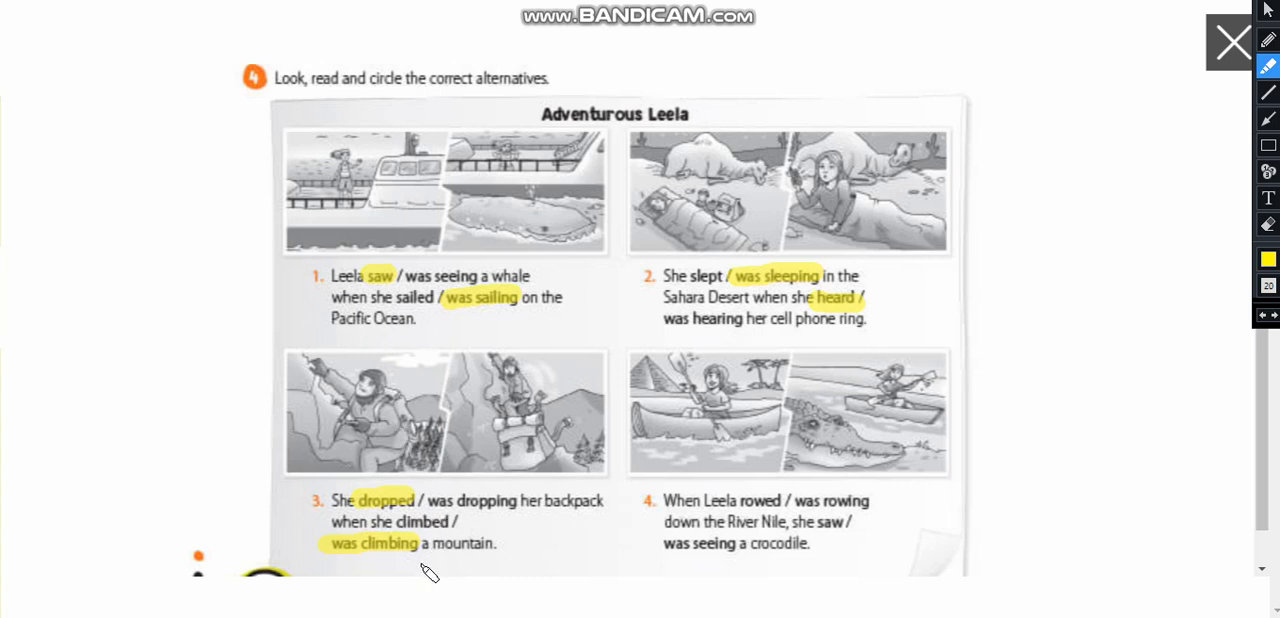
{"action": "mouse_move", "coordinate": [428, 547]}
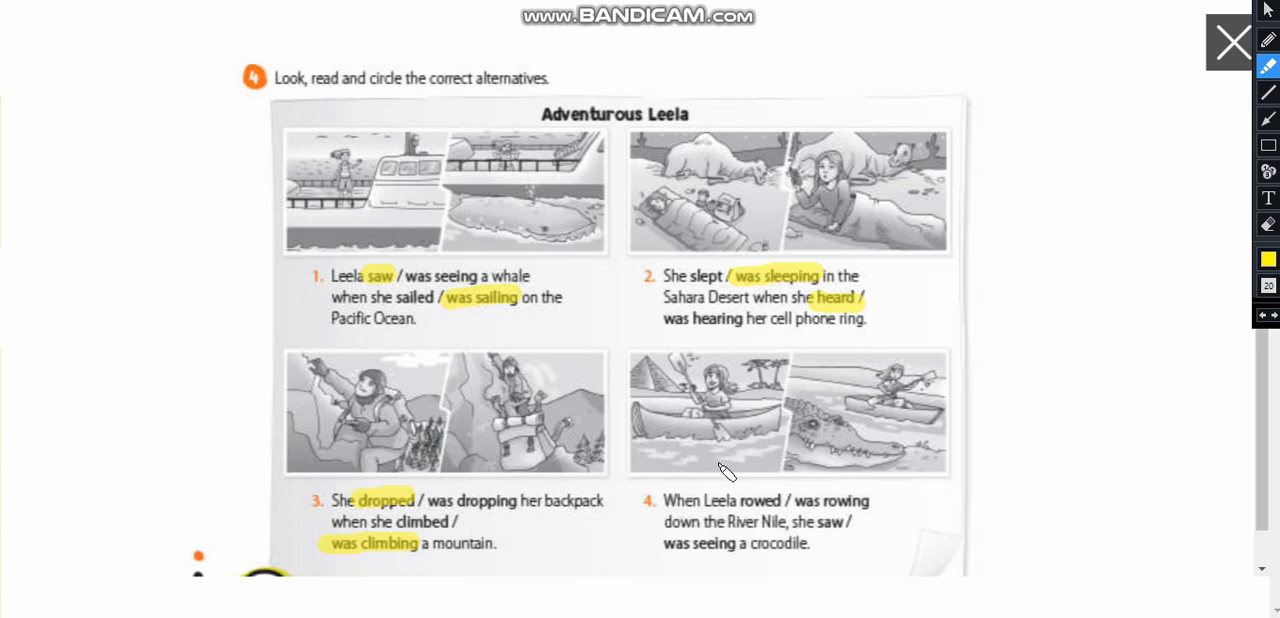
{"action": "mouse_move", "coordinate": [733, 467]}
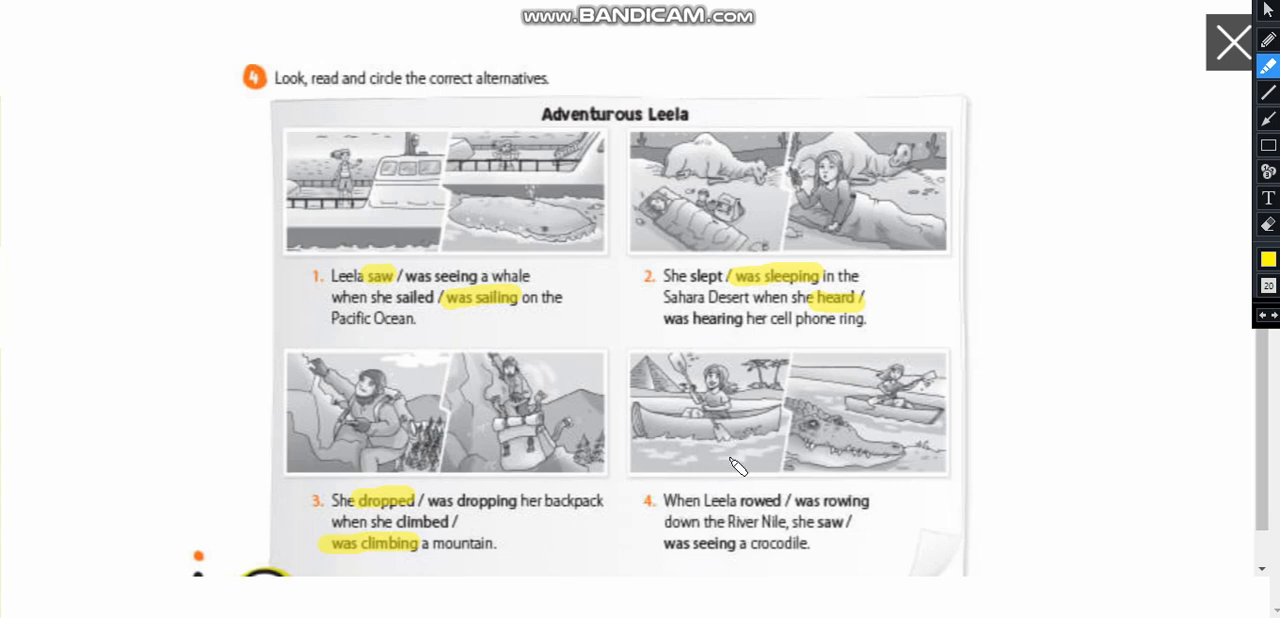
{"action": "mouse_move", "coordinate": [800, 440]}
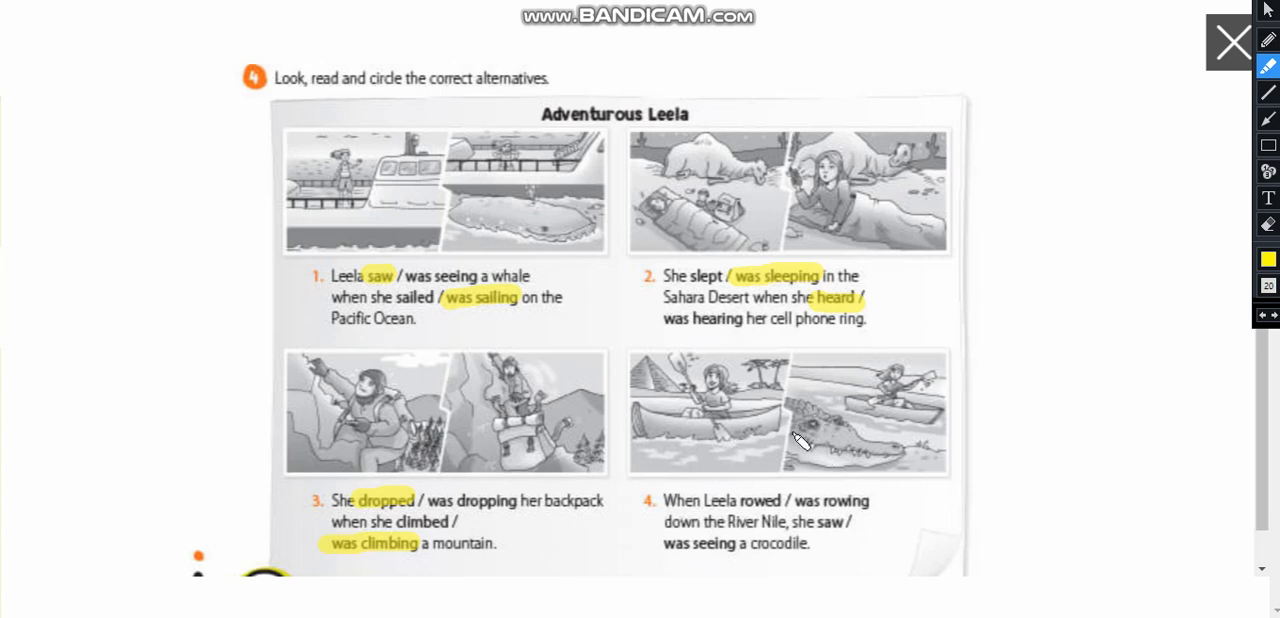
{"action": "mouse_move", "coordinate": [895, 418]}
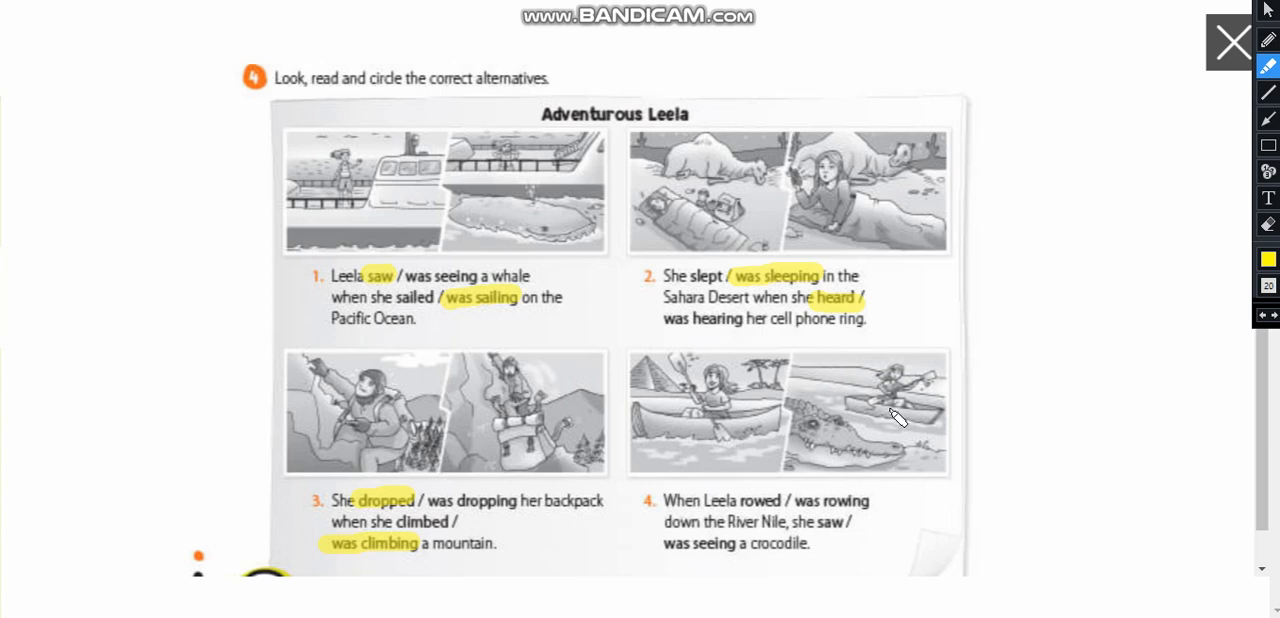
{"action": "mouse_move", "coordinate": [720, 510]}
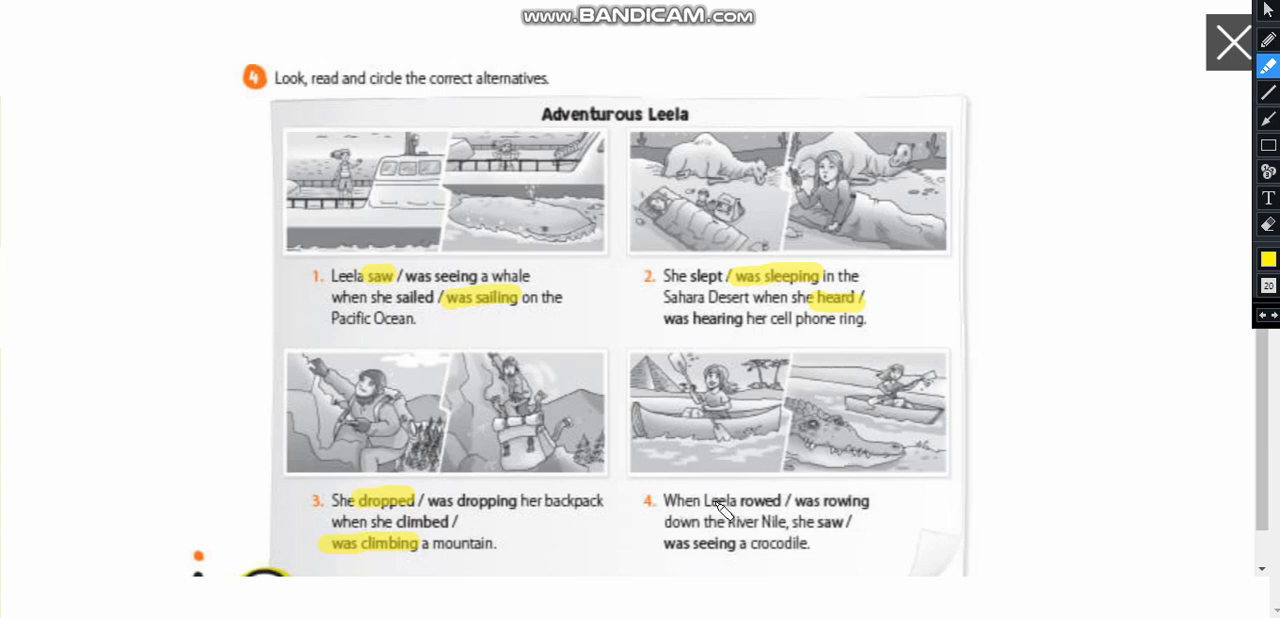
Highlight 'was rowing' in item 4 yellow.
{"action": "left_click", "coordinate": [795, 501]}
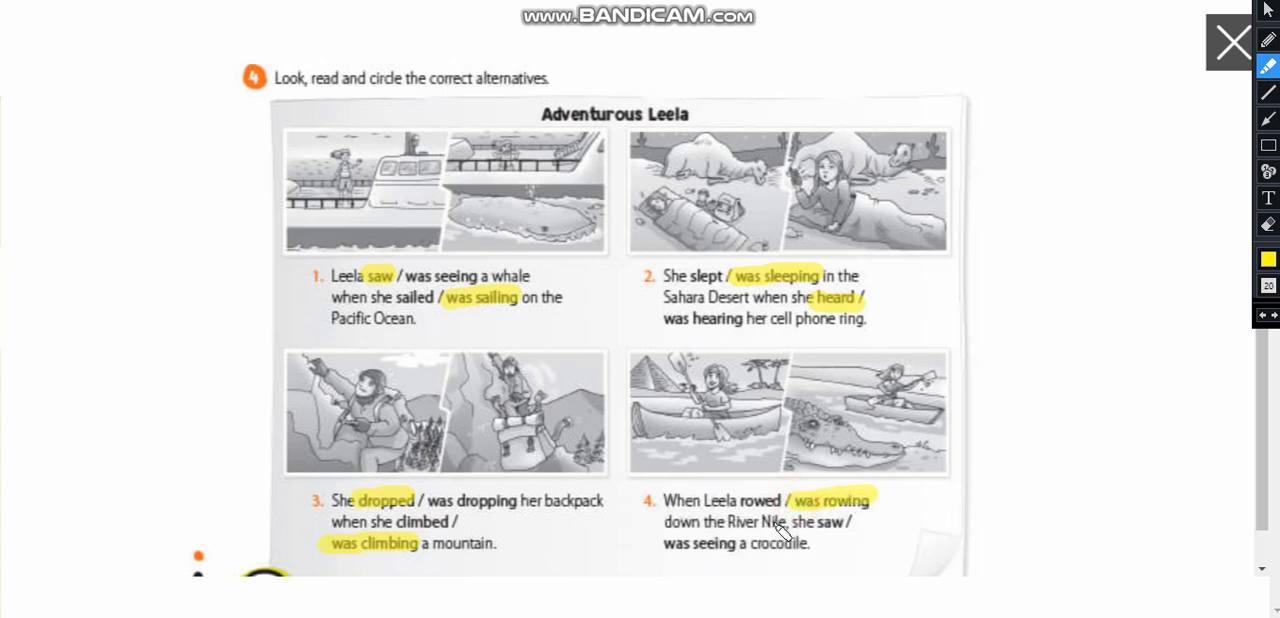
{"action": "mouse_move", "coordinate": [670, 452]}
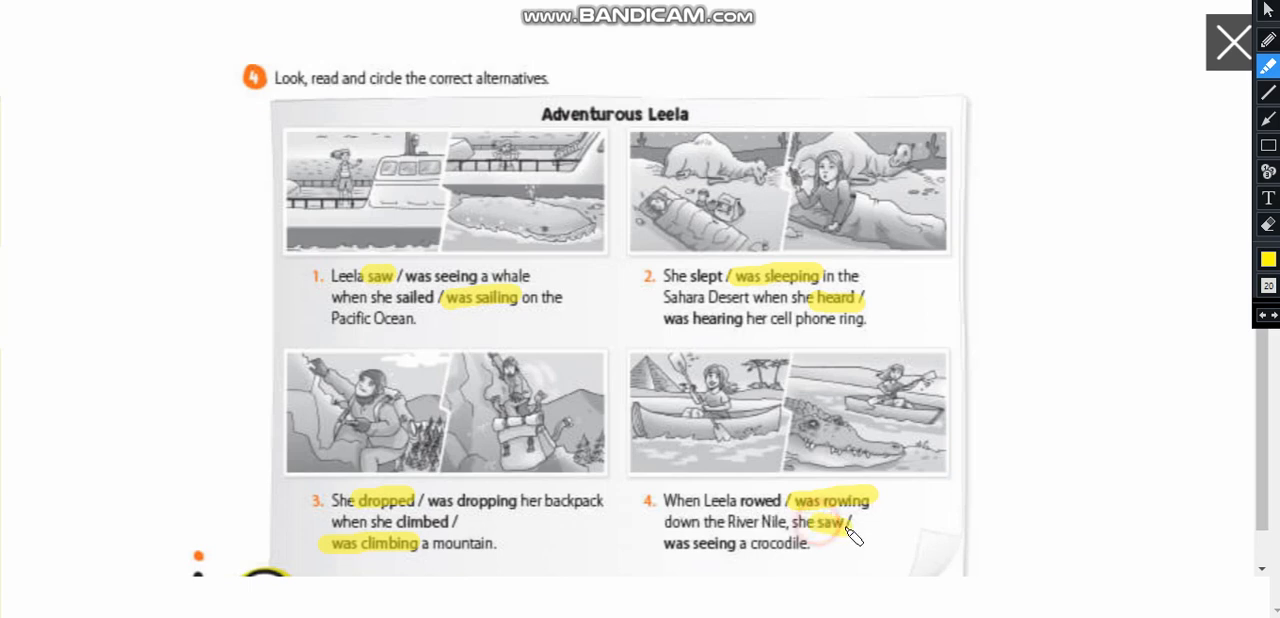
{"action": "mouse_move", "coordinate": [730, 330]}
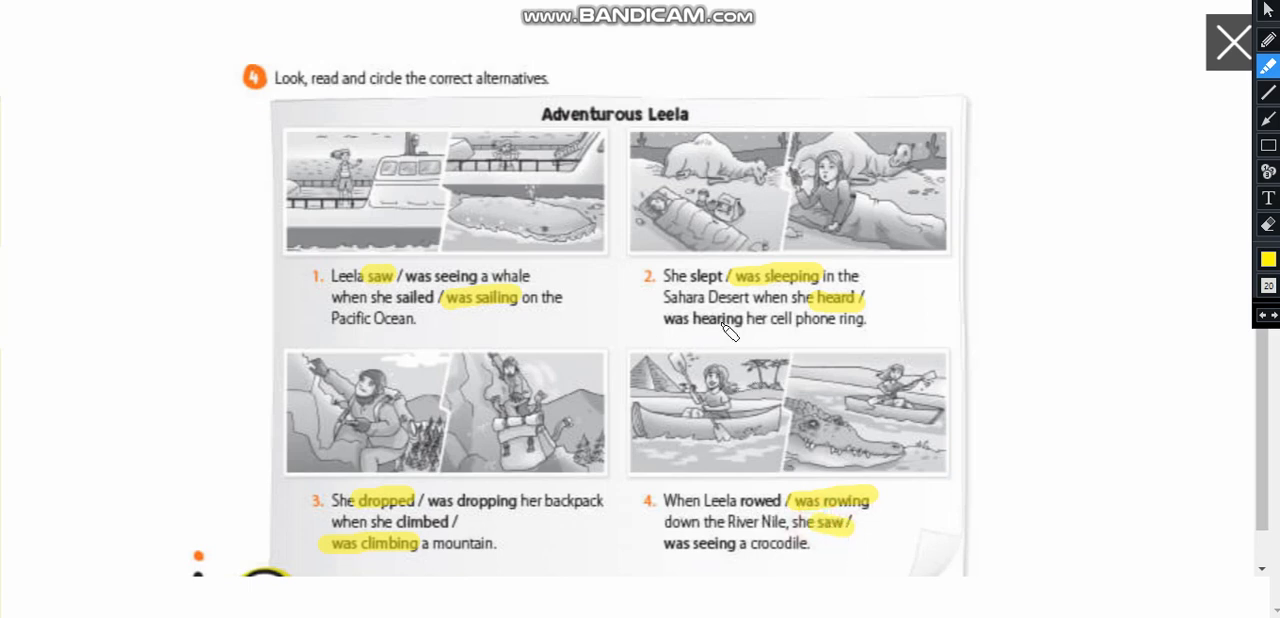